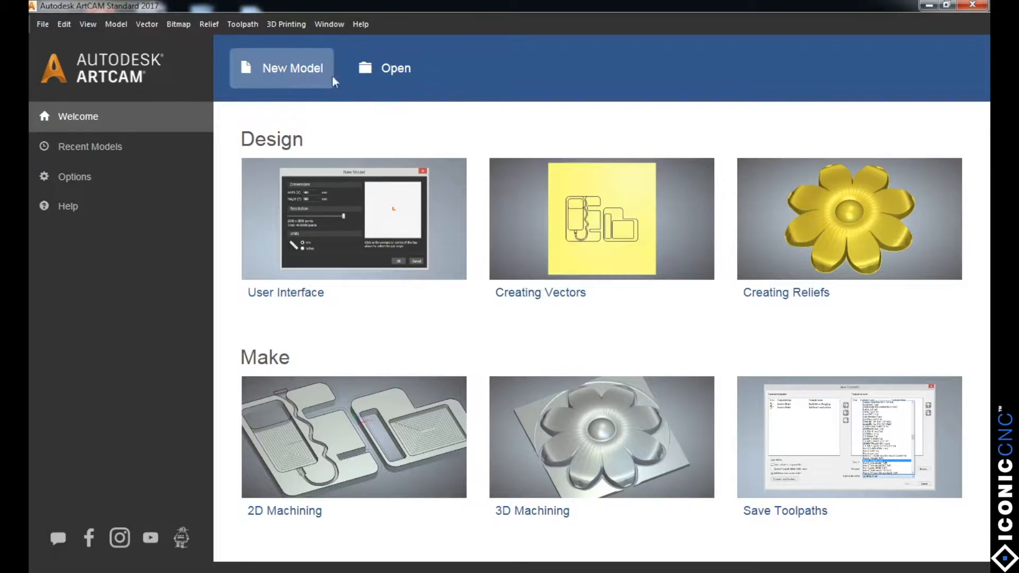
Create a 12 × 12 inch model at 1020 × 1020 points with top-left origin.
{"action": "left_click", "coordinate": [292, 67]}
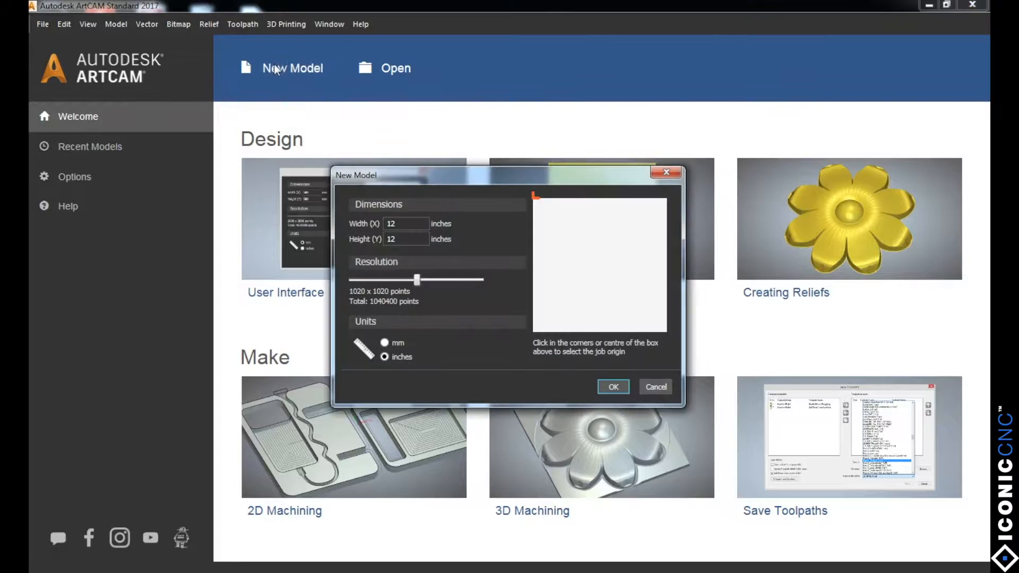
{"action": "left_click", "coordinate": [406, 222]}
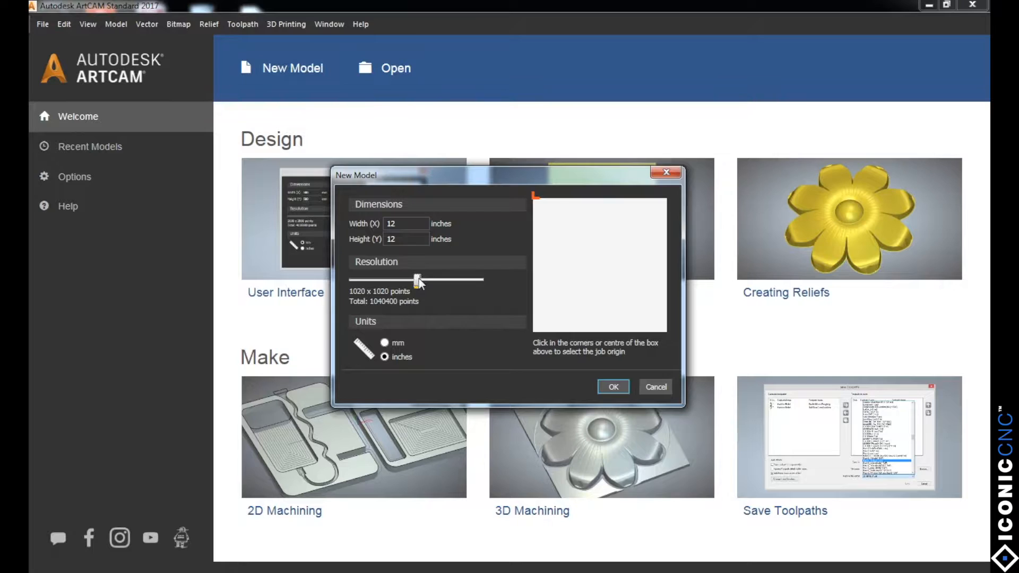
{"action": "left_click_drag", "start_coordinate": [417, 279], "coordinate": [483, 279]}
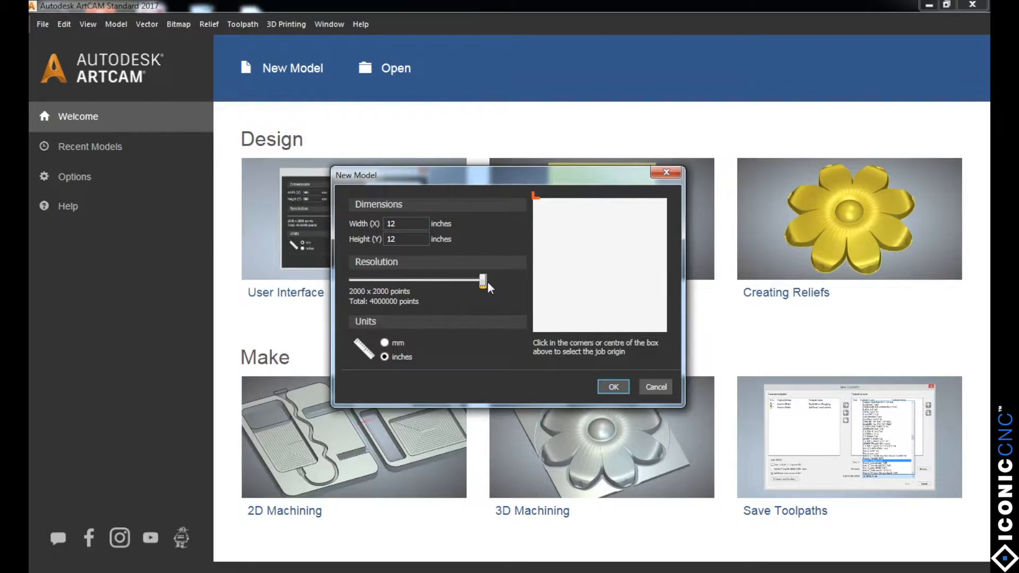
{"action": "left_click_drag", "start_coordinate": [483, 281], "coordinate": [413, 280]}
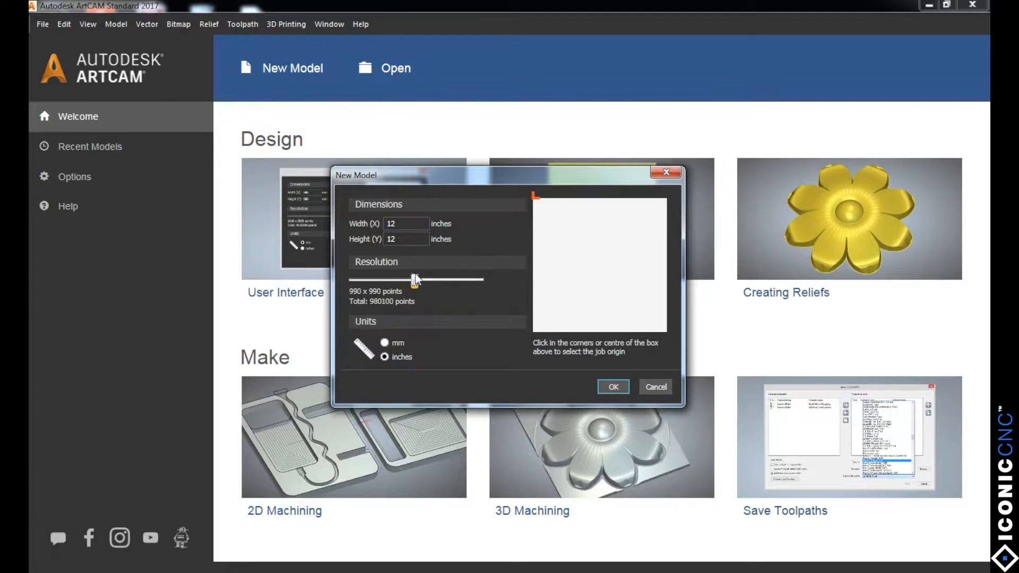
{"action": "left_click_drag", "start_coordinate": [413, 280], "coordinate": [417, 279]}
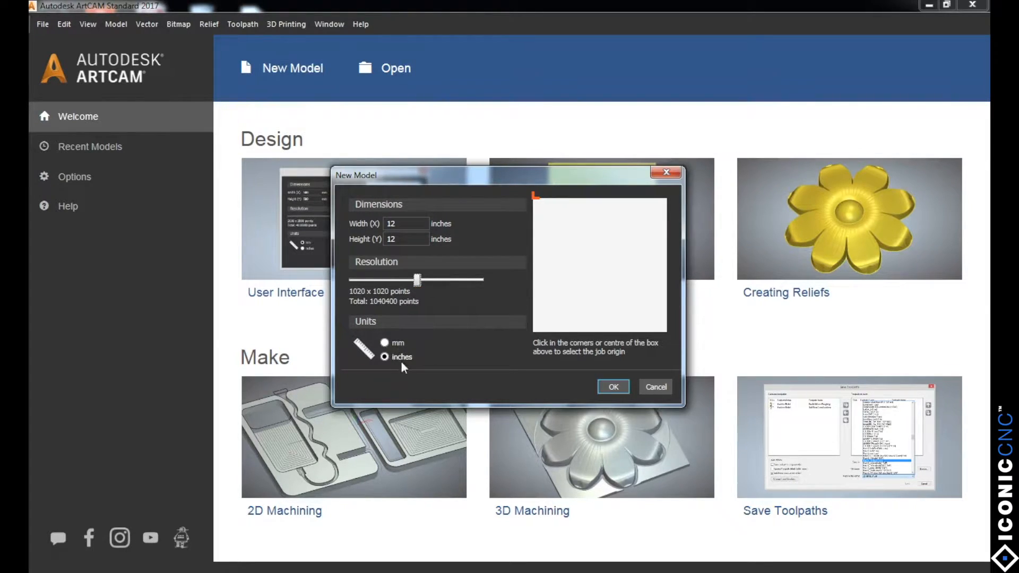
{"action": "mouse_move", "coordinate": [535, 200]}
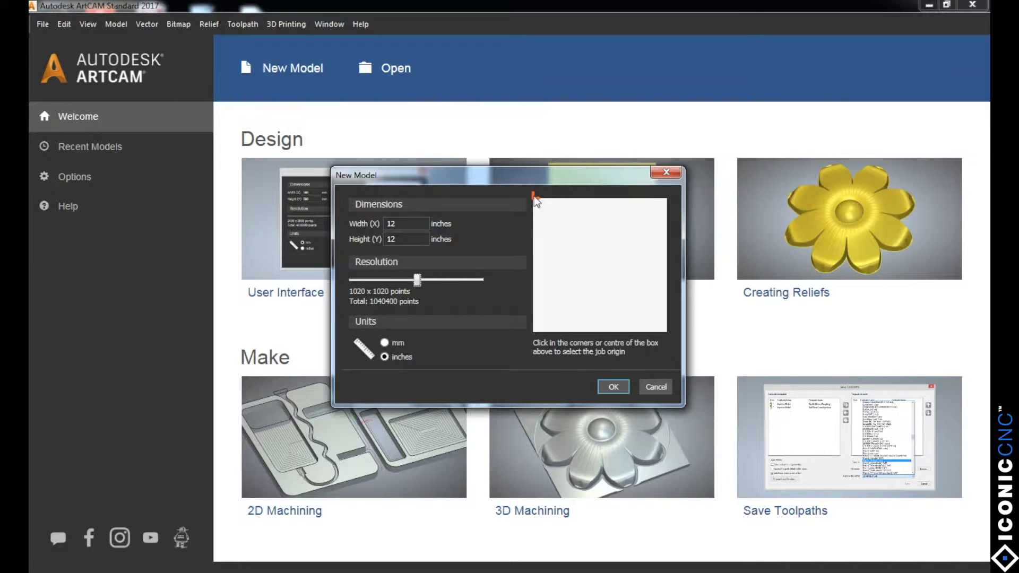
{"action": "left_click", "coordinate": [535, 196]}
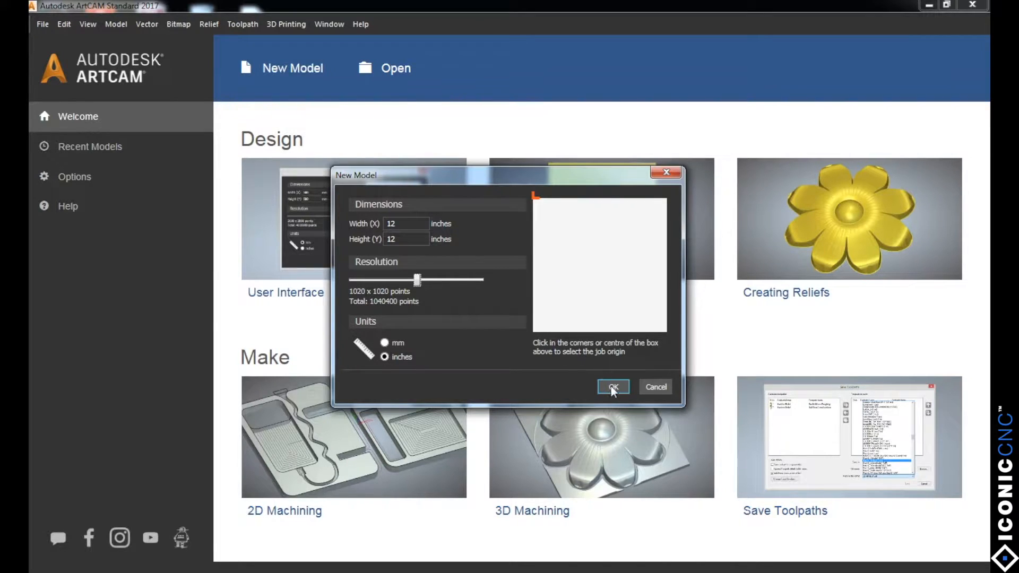
{"action": "left_click", "coordinate": [611, 387]}
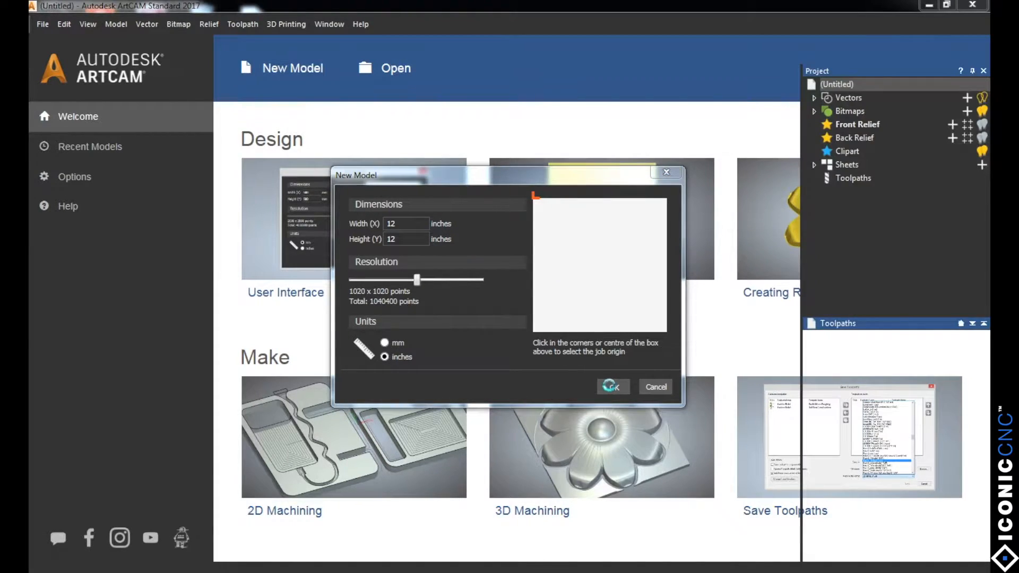
Let the new blank model load in the 2D View.
{"action": "left_click", "coordinate": [610, 387]}
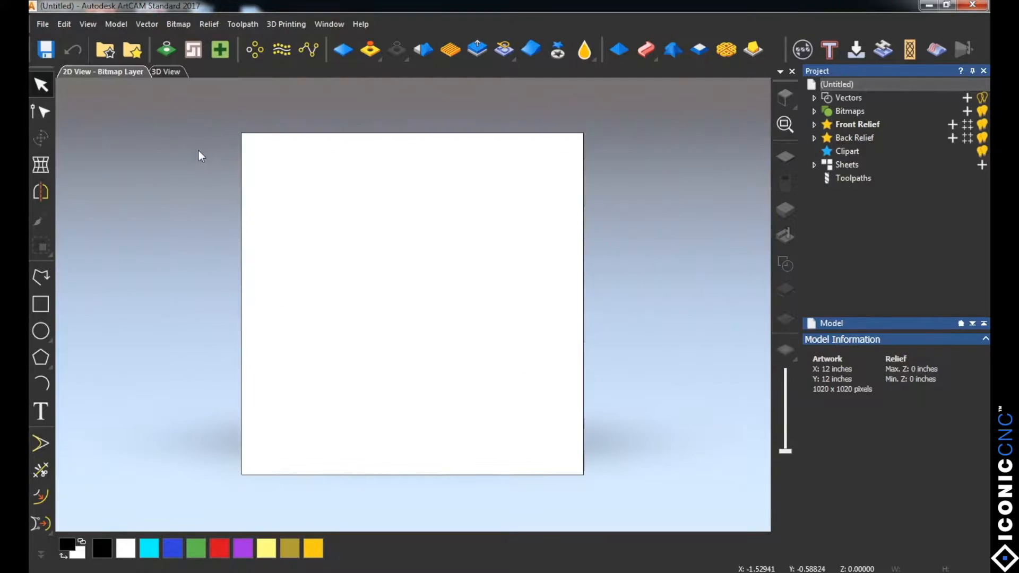
{"action": "mouse_move", "coordinate": [386, 328]}
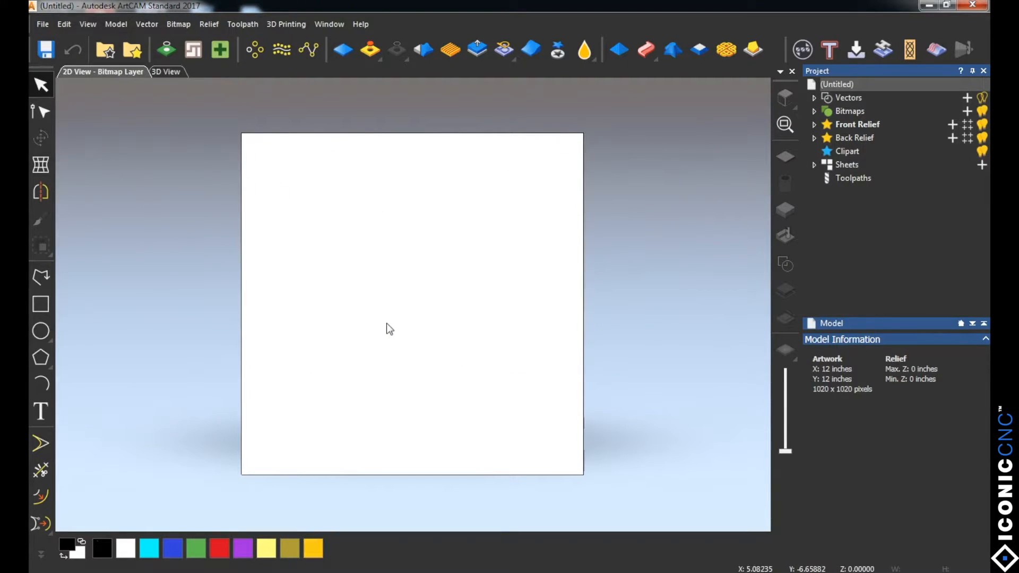
{"action": "mouse_move", "coordinate": [234, 411]}
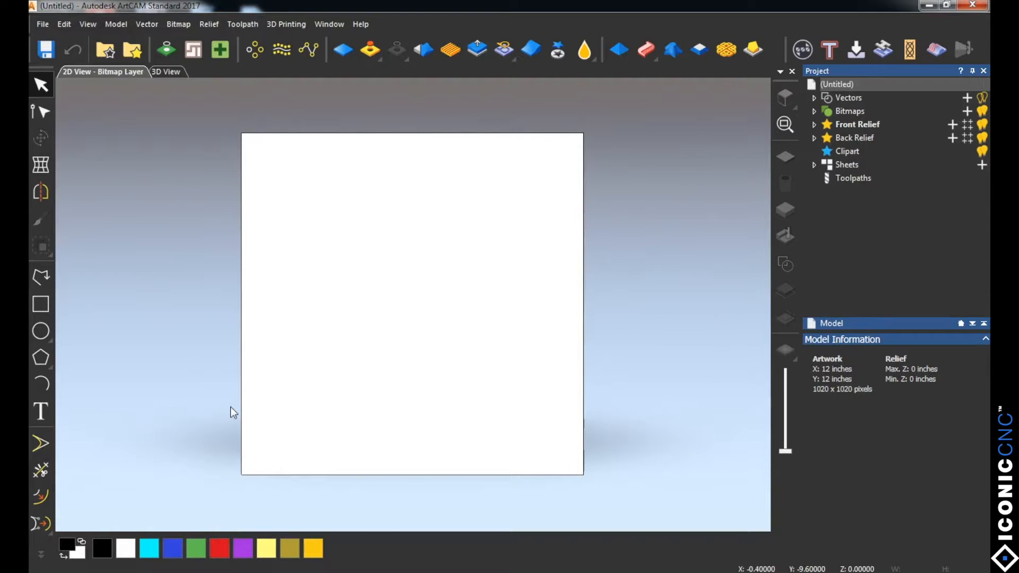
{"action": "mouse_move", "coordinate": [132, 49]}
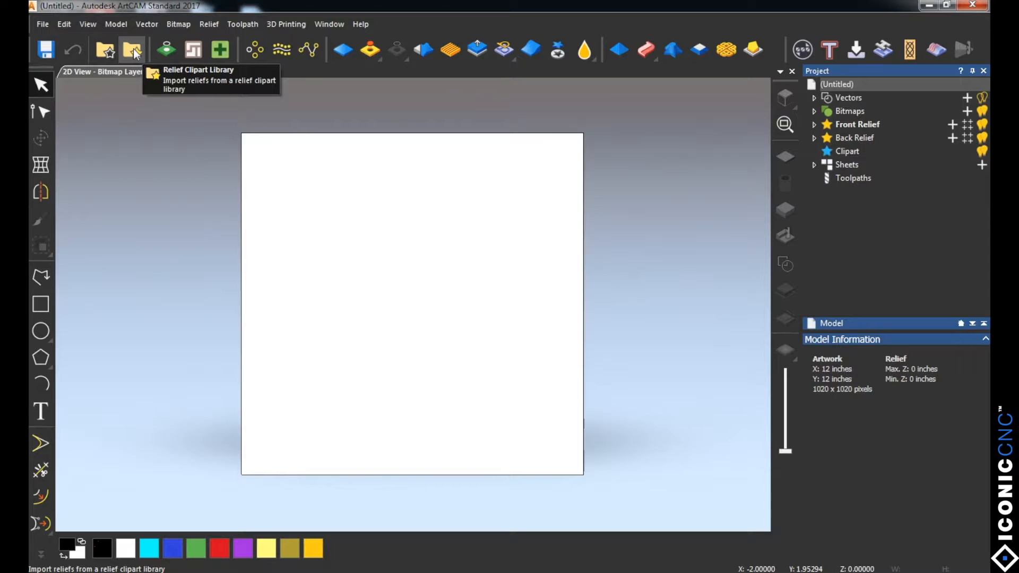
Open the Relief Clipart Library showing the Crests collection.
{"action": "left_click", "coordinate": [133, 49]}
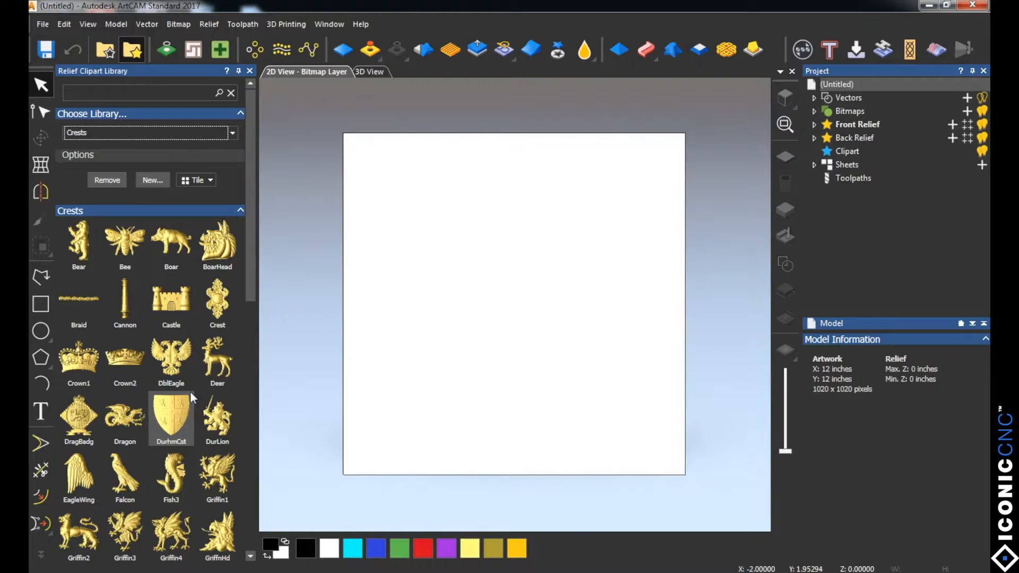
{"action": "mouse_move", "coordinate": [170, 416]}
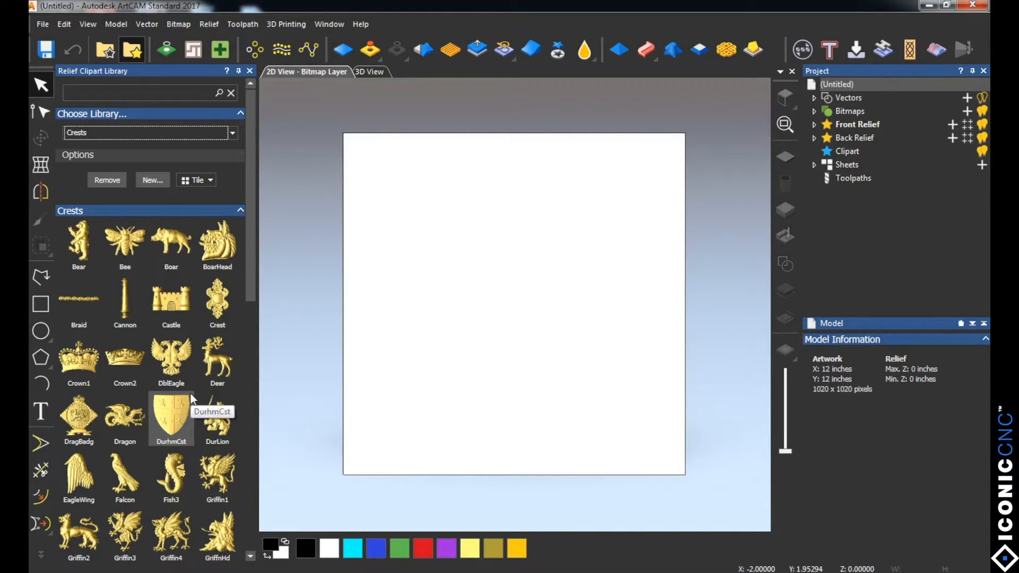
{"action": "mouse_move", "coordinate": [78, 357]}
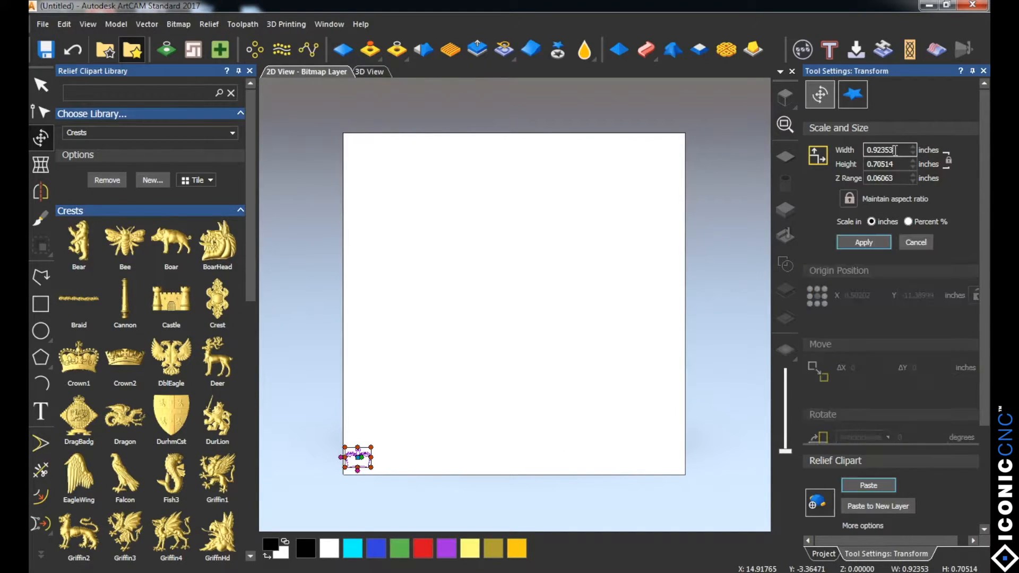
Scale the crown clipart to 9 inches wide with a 0.5-inch Z range.
{"action": "triple_click", "coordinate": [887, 149]}
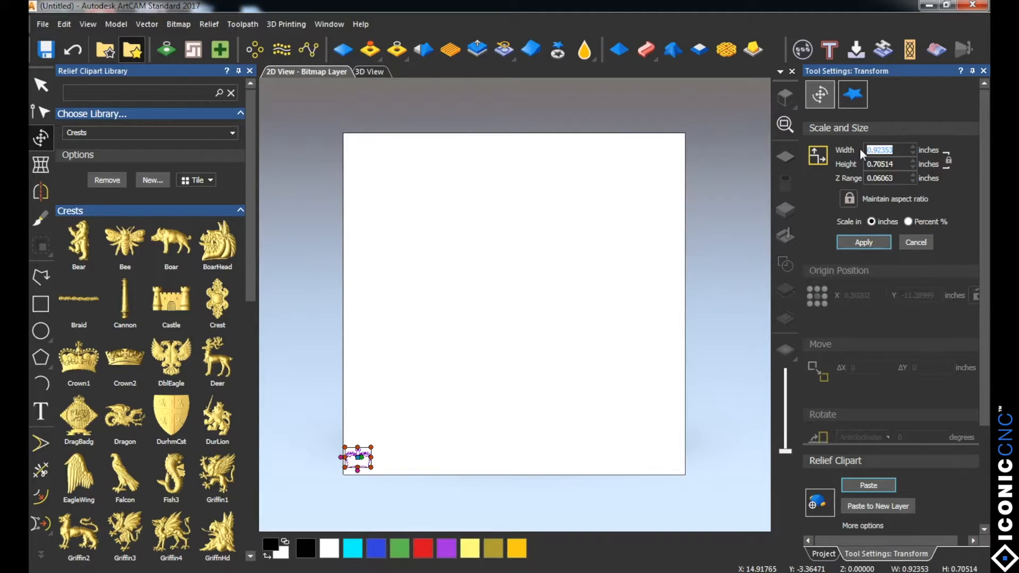
{"action": "type", "text": "9"}
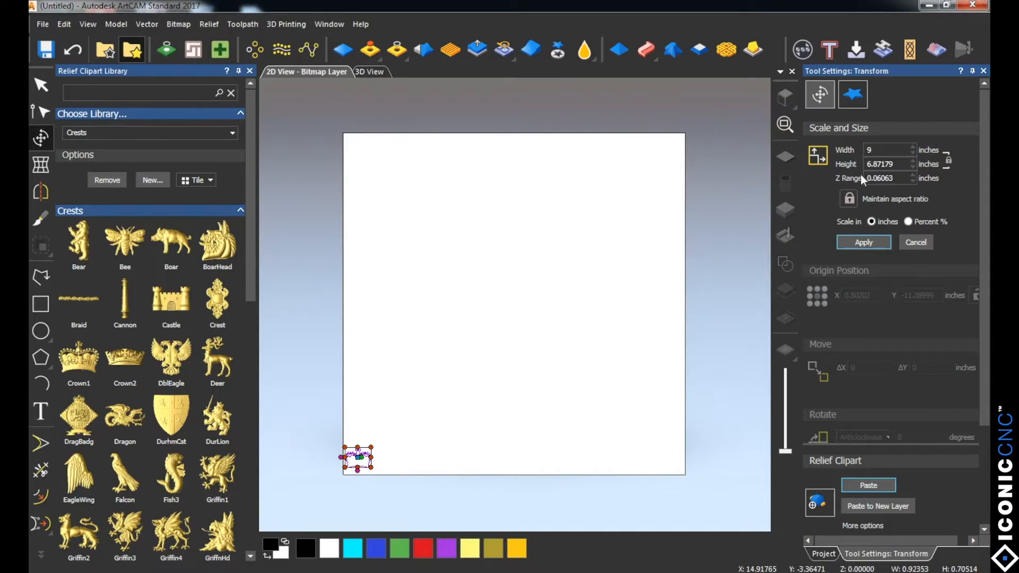
{"action": "mouse_move", "coordinate": [942, 175]}
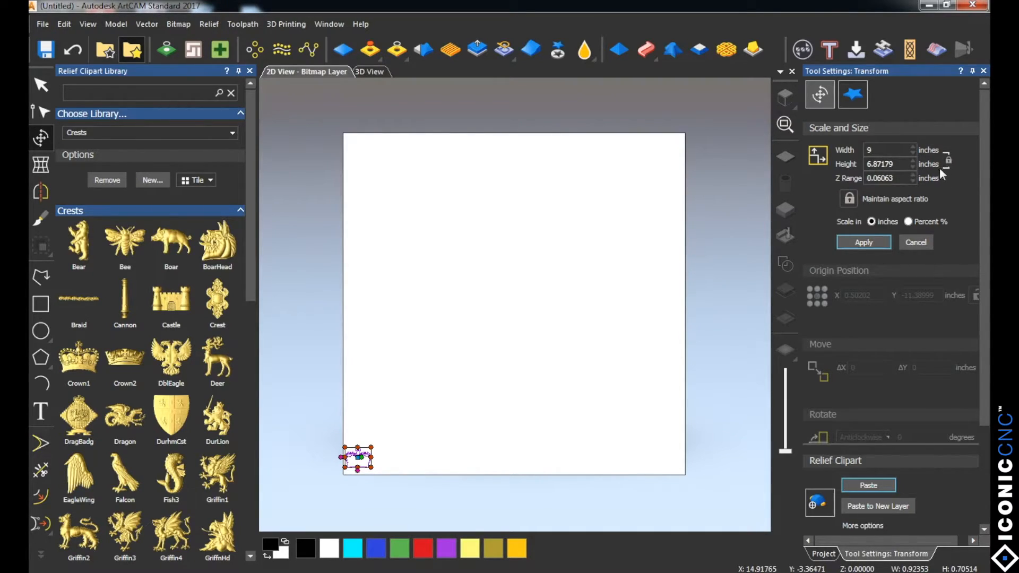
{"action": "mouse_move", "coordinate": [847, 199]}
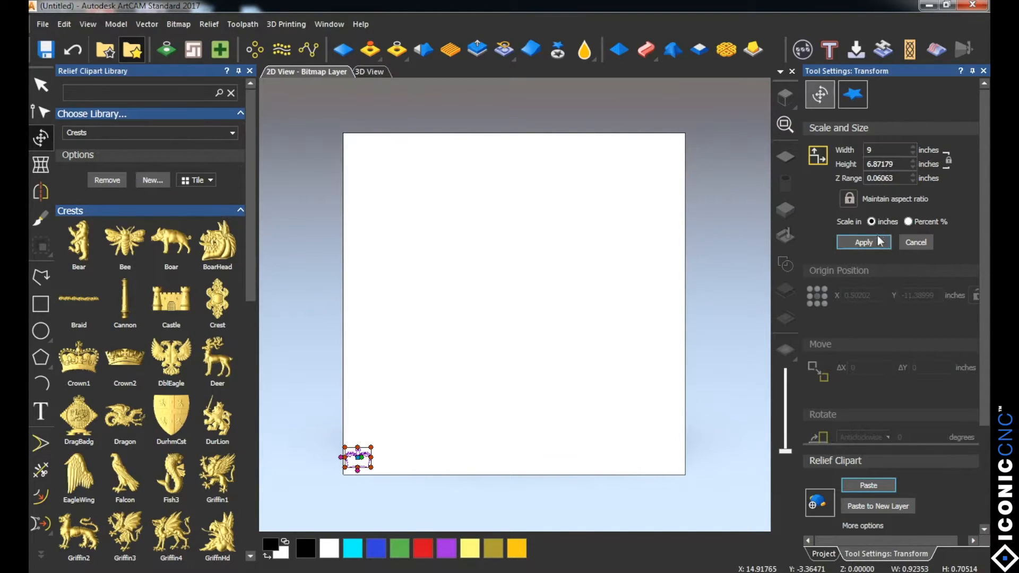
{"action": "left_click", "coordinate": [863, 242]}
{"action": "type", "text": "0.5"}
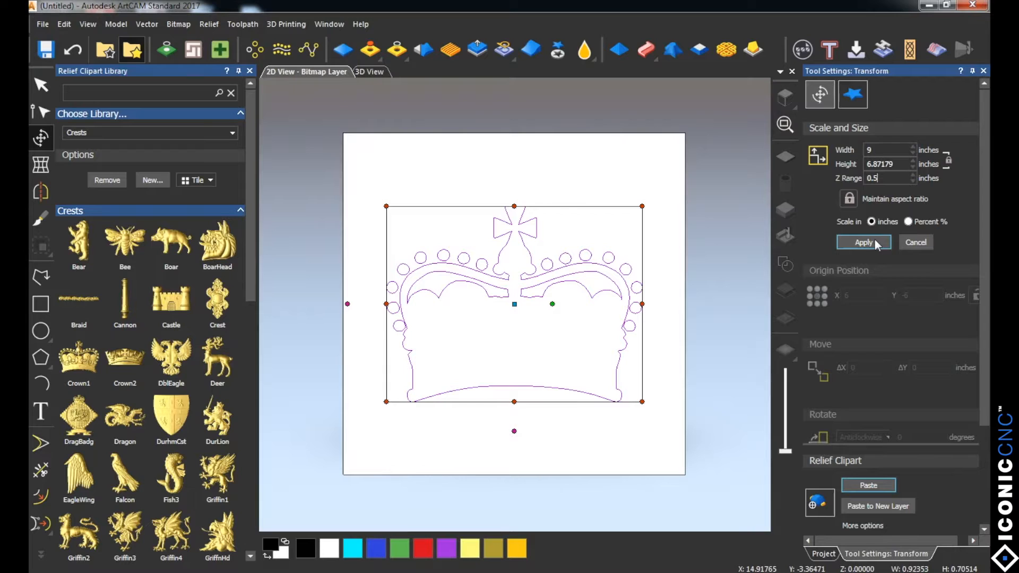
{"action": "left_click", "coordinate": [863, 242]}
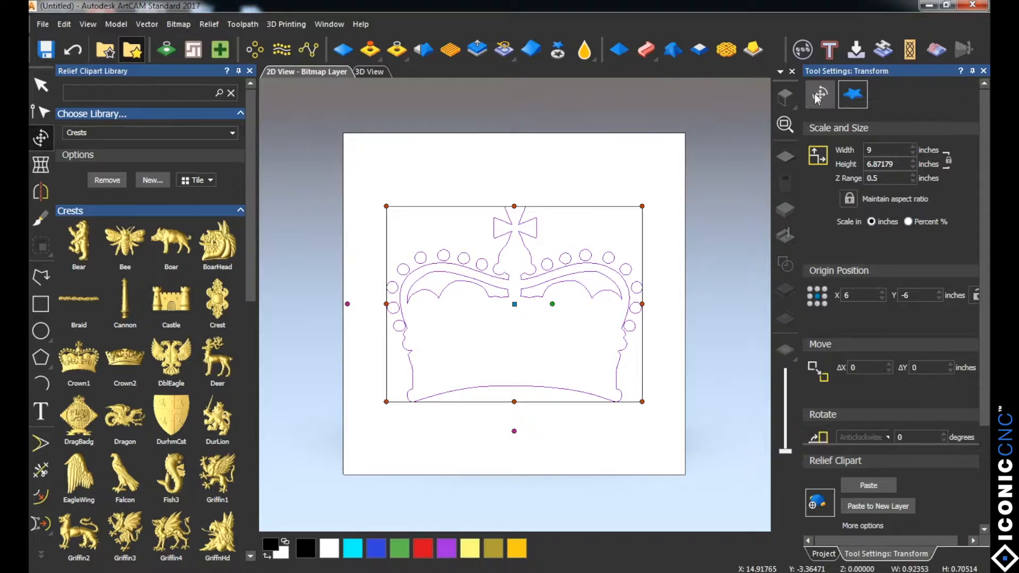
{"action": "mouse_move", "coordinate": [851, 95]}
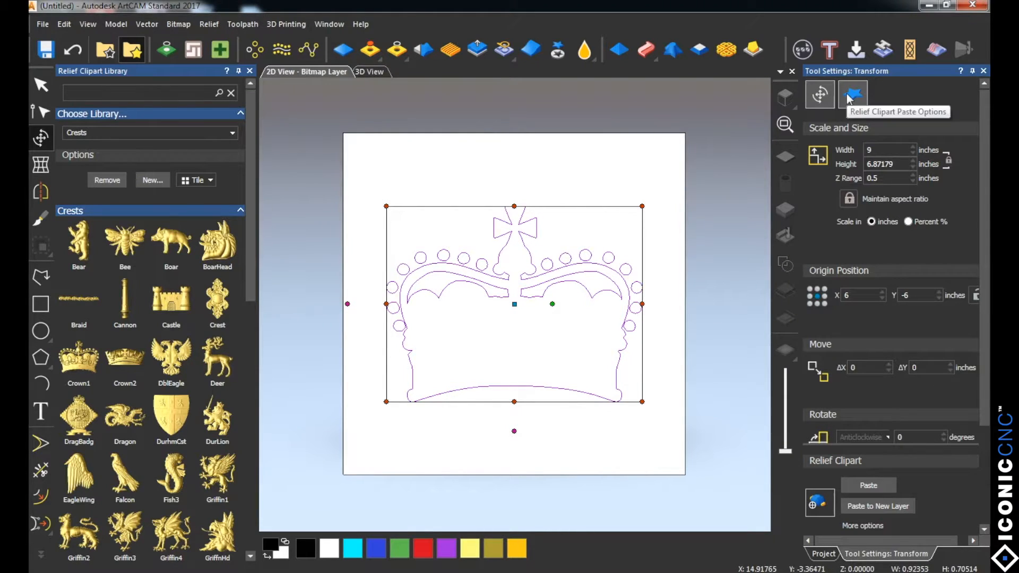
Show the crown's Paste Options with Add combine mode chosen.
{"action": "left_click", "coordinate": [852, 95]}
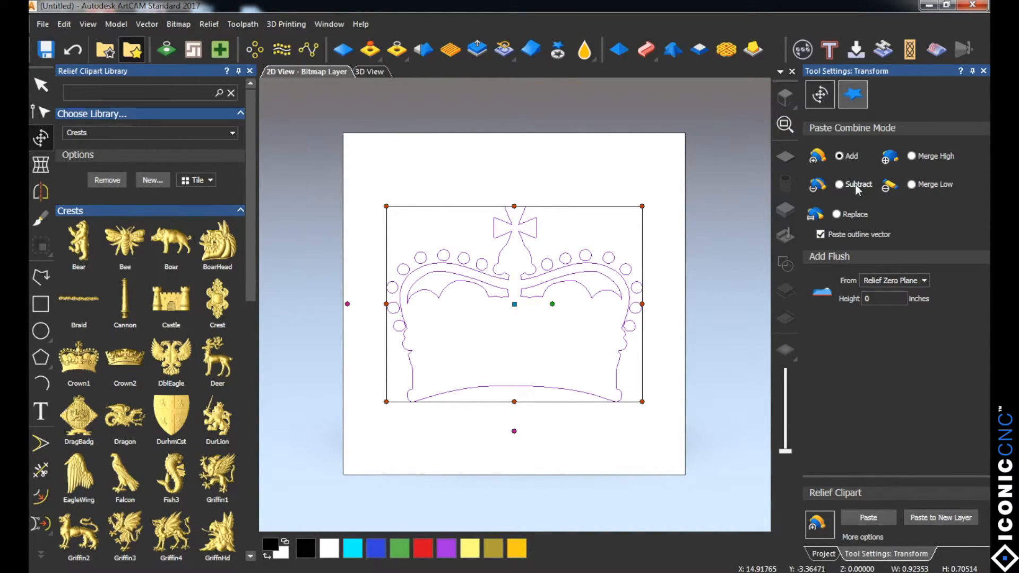
{"action": "mouse_move", "coordinate": [861, 187]}
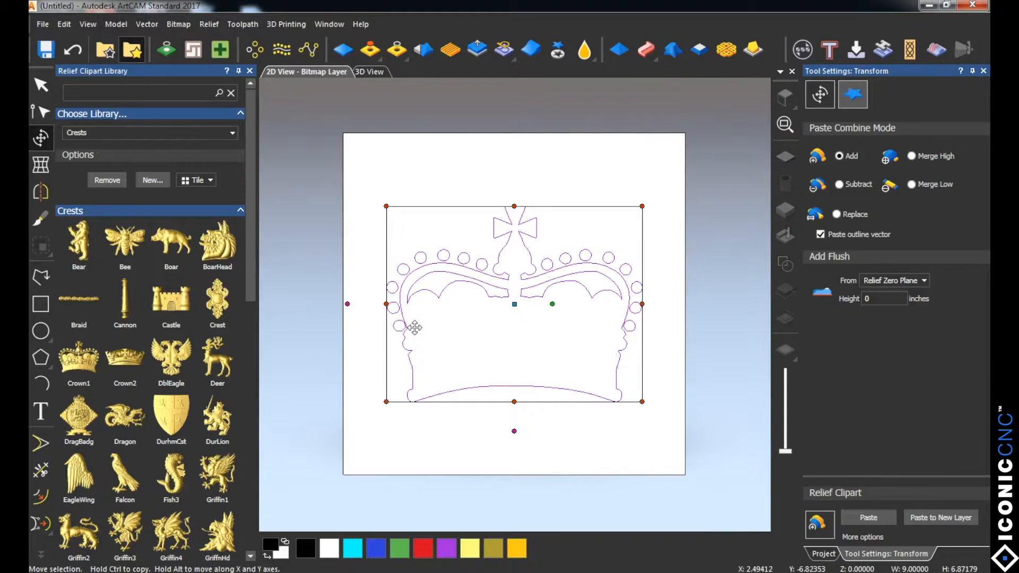
{"action": "mouse_move", "coordinate": [929, 336]}
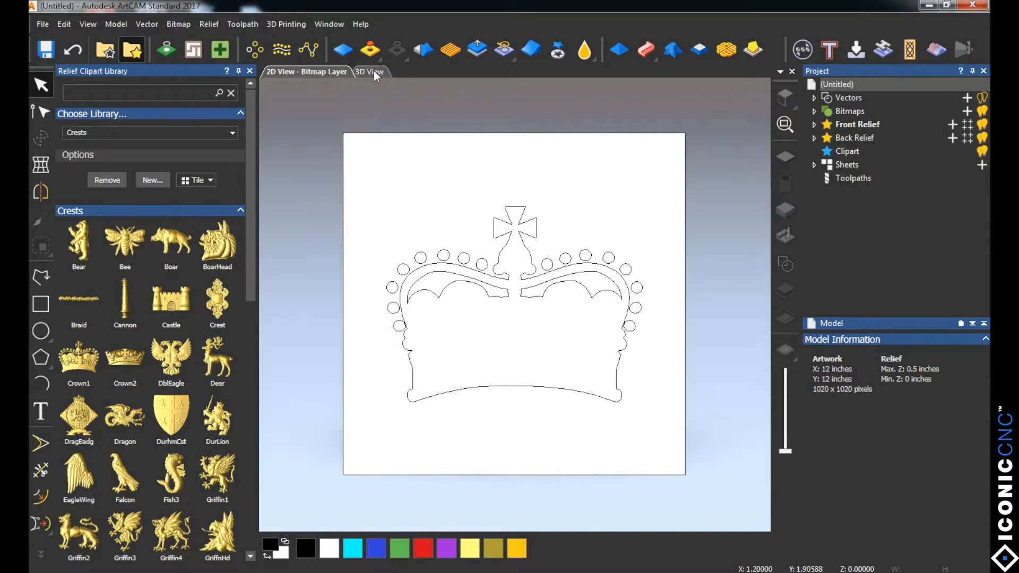
Orbit the crown relief in 3D to inspect its depth, then return to 2D.
{"action": "left_click", "coordinate": [369, 72]}
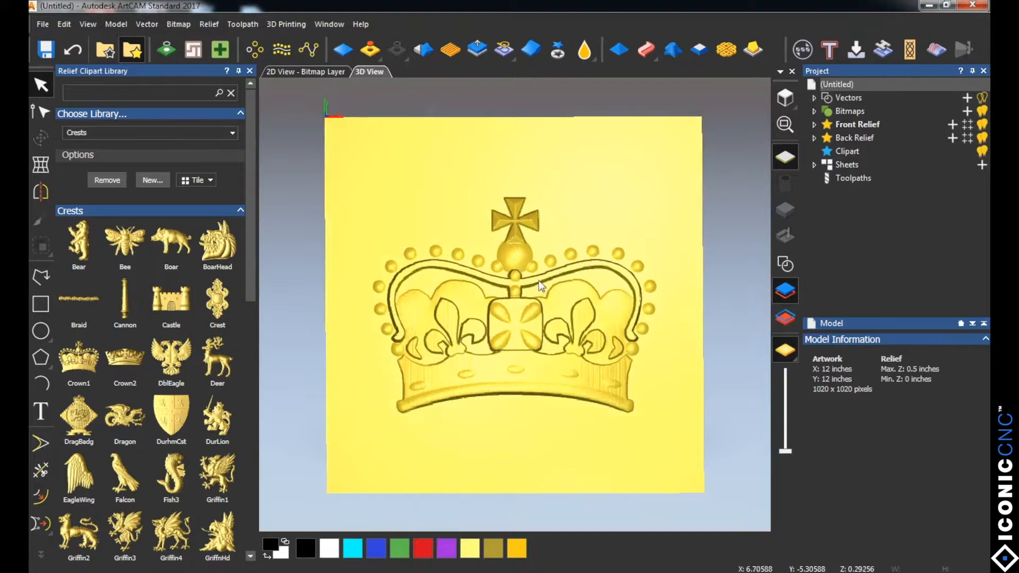
{"action": "left_click_drag", "start_coordinate": [539, 286], "coordinate": [620, 139]}
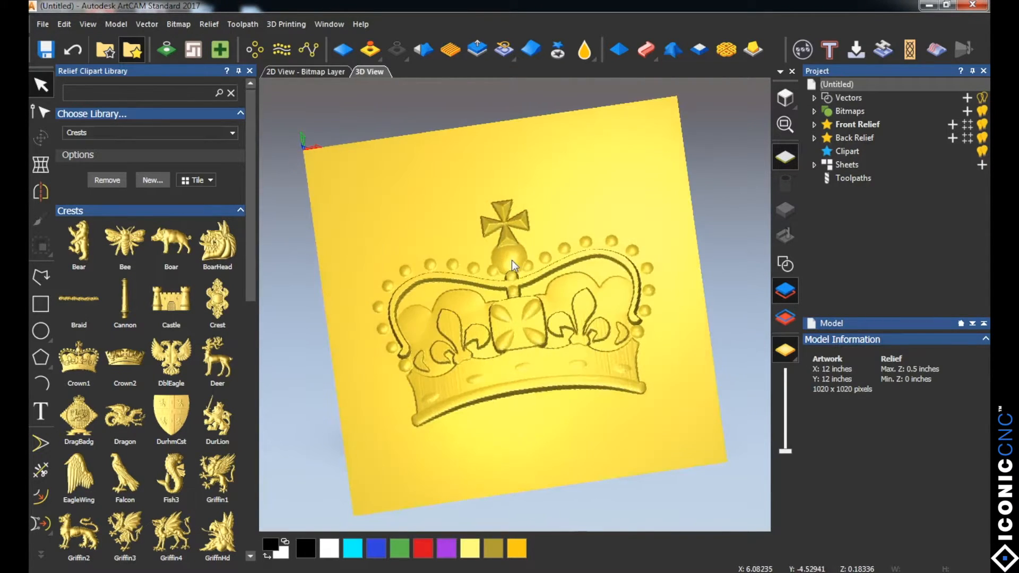
{"action": "left_click_drag", "start_coordinate": [513, 266], "coordinate": [527, 246]}
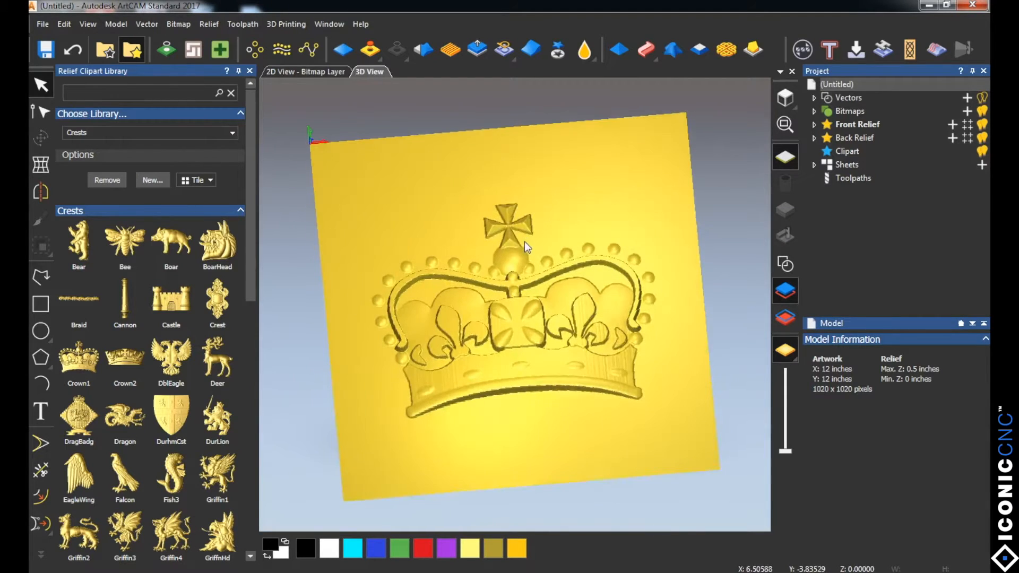
{"action": "left_click", "coordinate": [305, 72]}
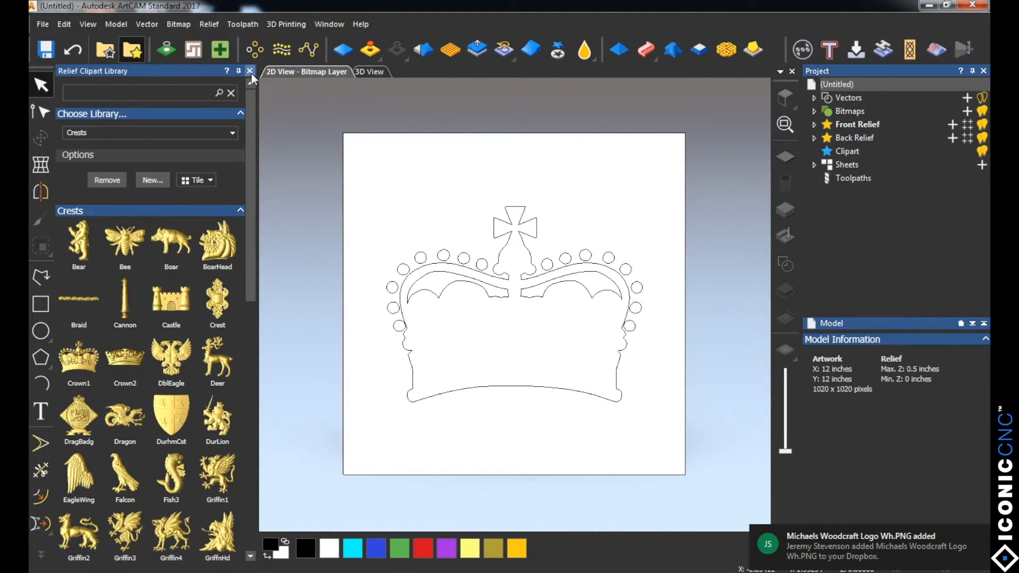
Close the clipart library and draw a rectangle boundary around the crown.
{"action": "left_click", "coordinate": [249, 71]}
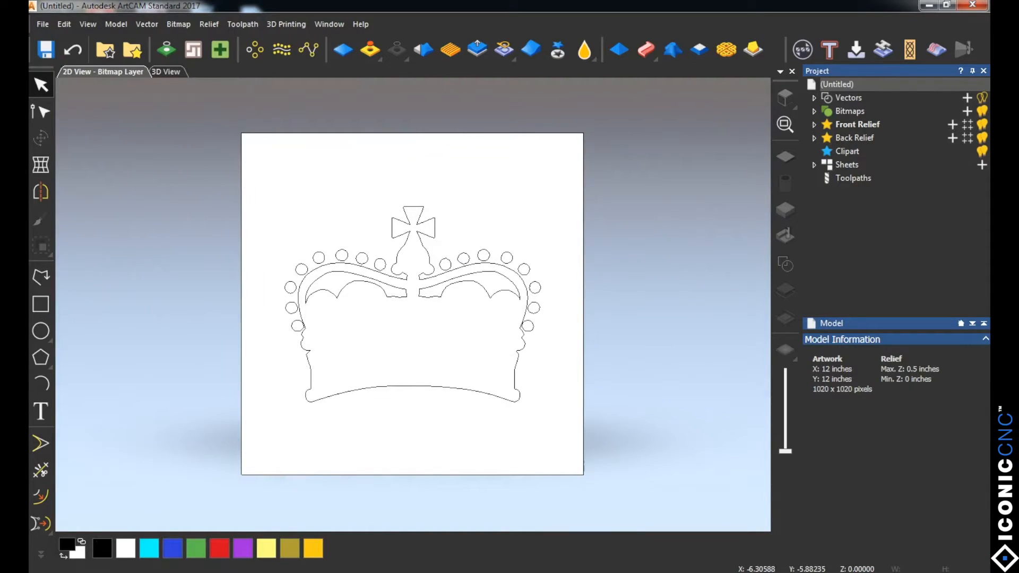
{"action": "left_click", "coordinate": [40, 304]}
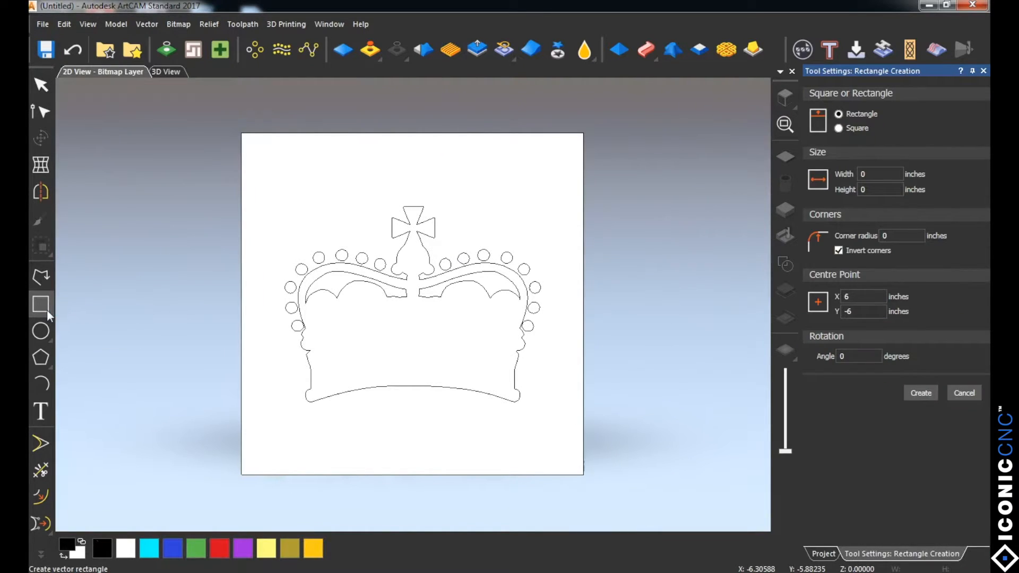
{"action": "left_click_drag", "start_coordinate": [269, 184], "coordinate": [309, 251]}
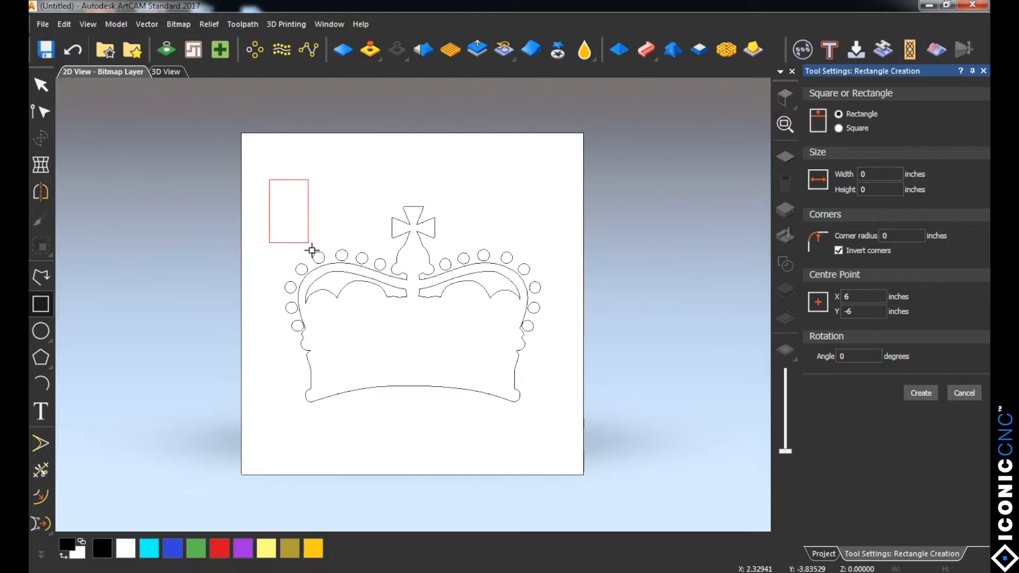
{"action": "left_click_drag", "start_coordinate": [312, 250], "coordinate": [555, 439]}
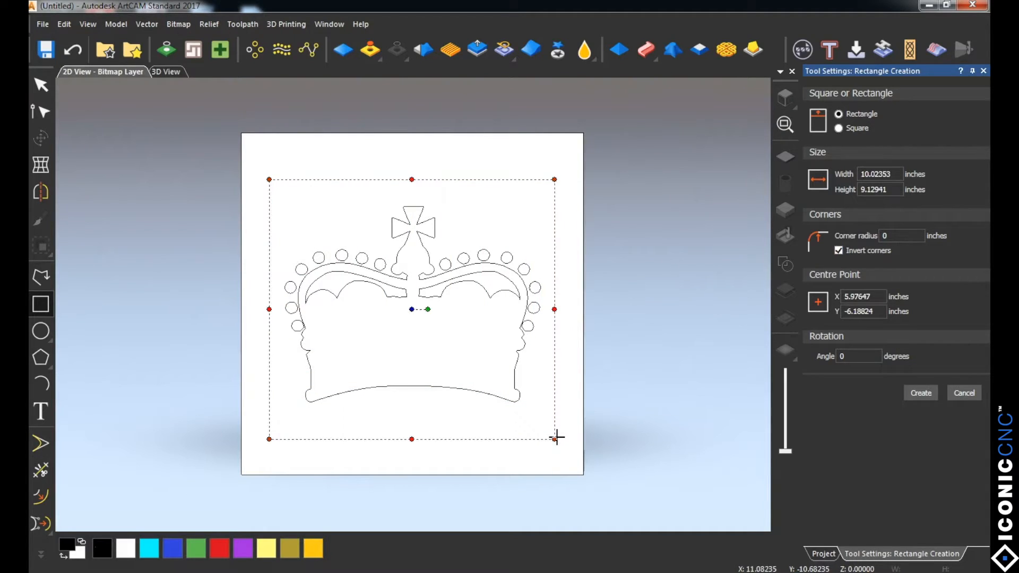
{"action": "left_click", "coordinate": [919, 393]}
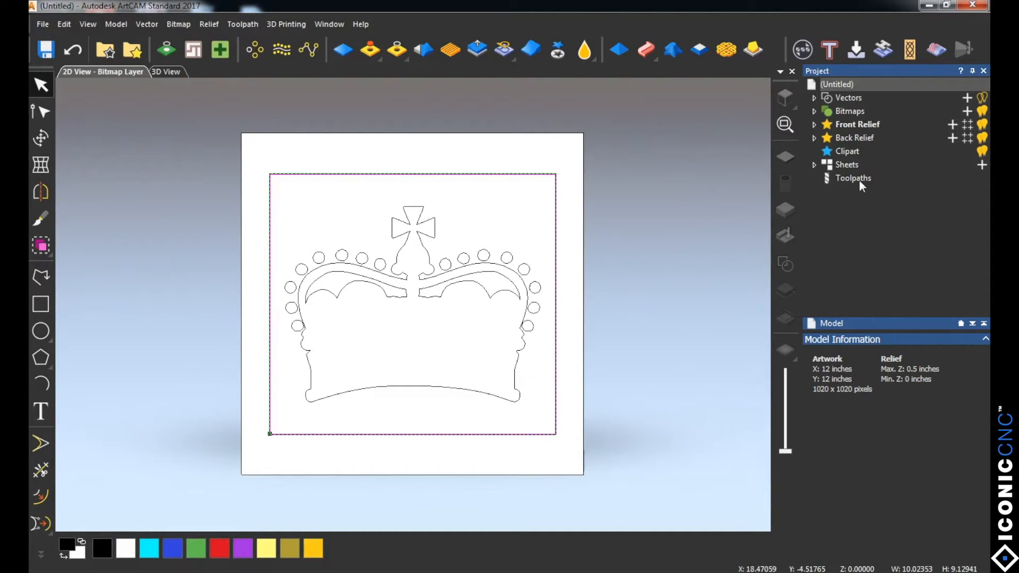
{"action": "left_click", "coordinate": [852, 177]}
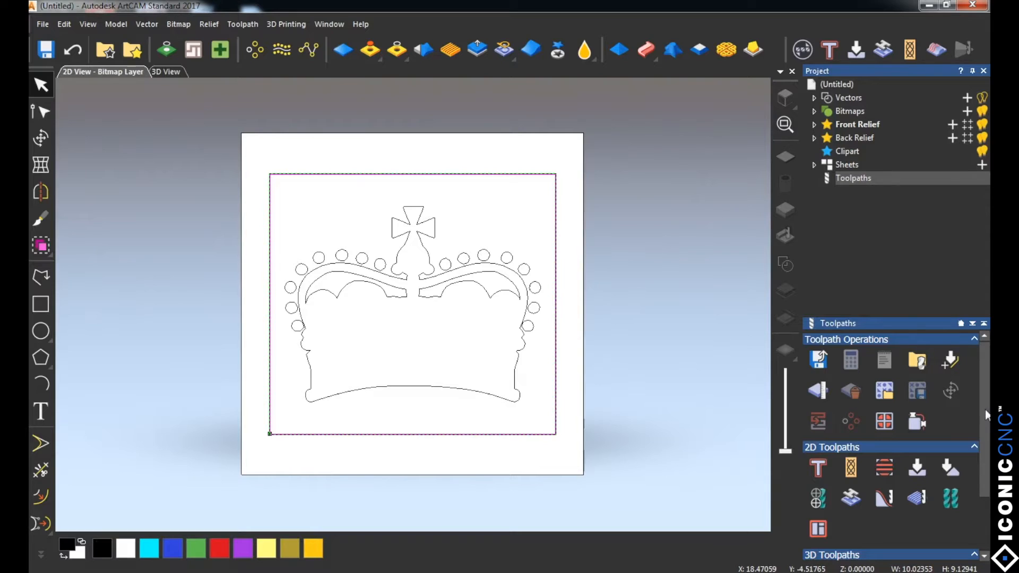
Start a new Machine Relief toolpath from 3D Toolpaths.
{"action": "scroll", "scroll_direction": "down", "scroll_amount": 3}
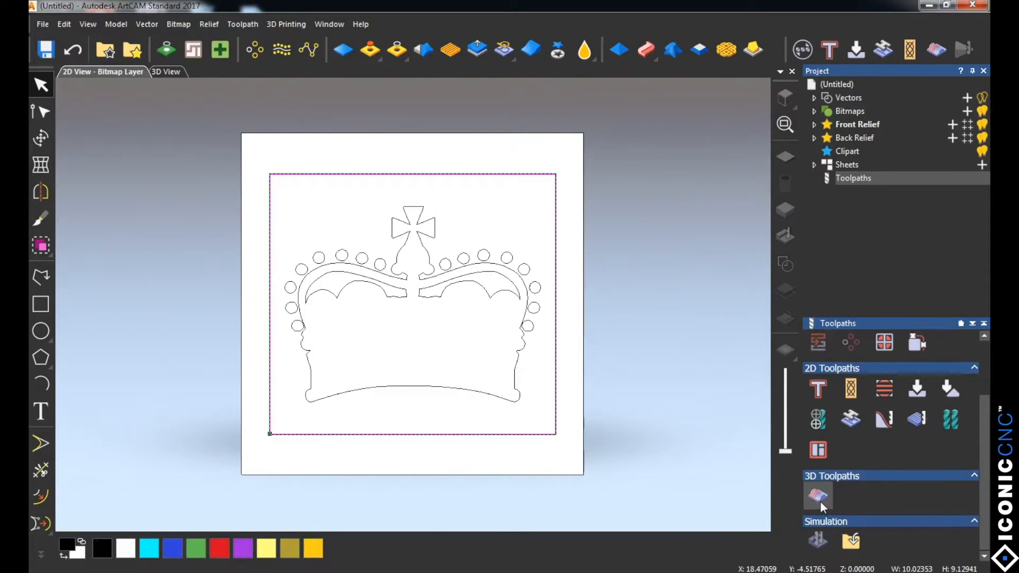
{"action": "mouse_move", "coordinate": [817, 497]}
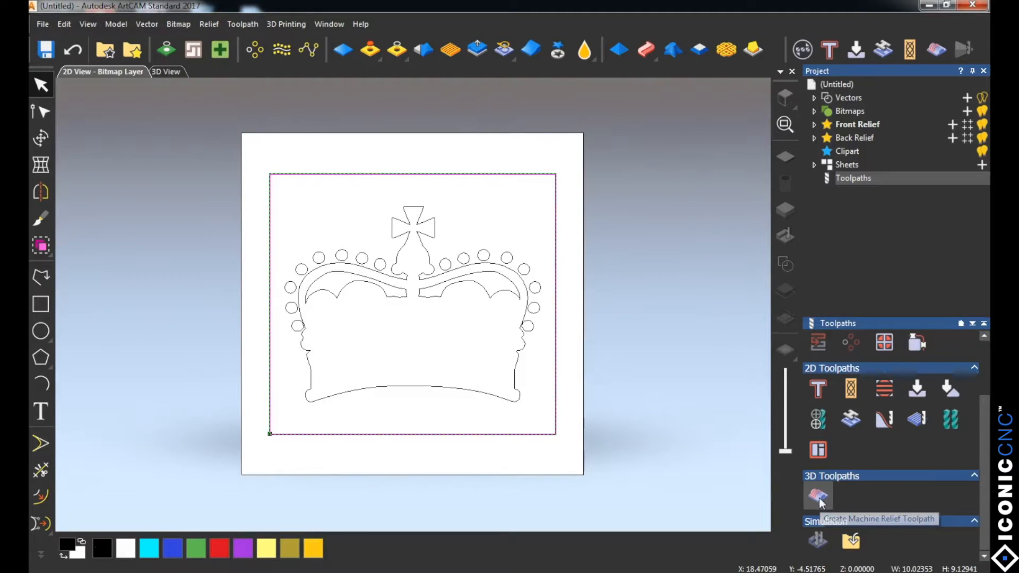
{"action": "left_click", "coordinate": [817, 495]}
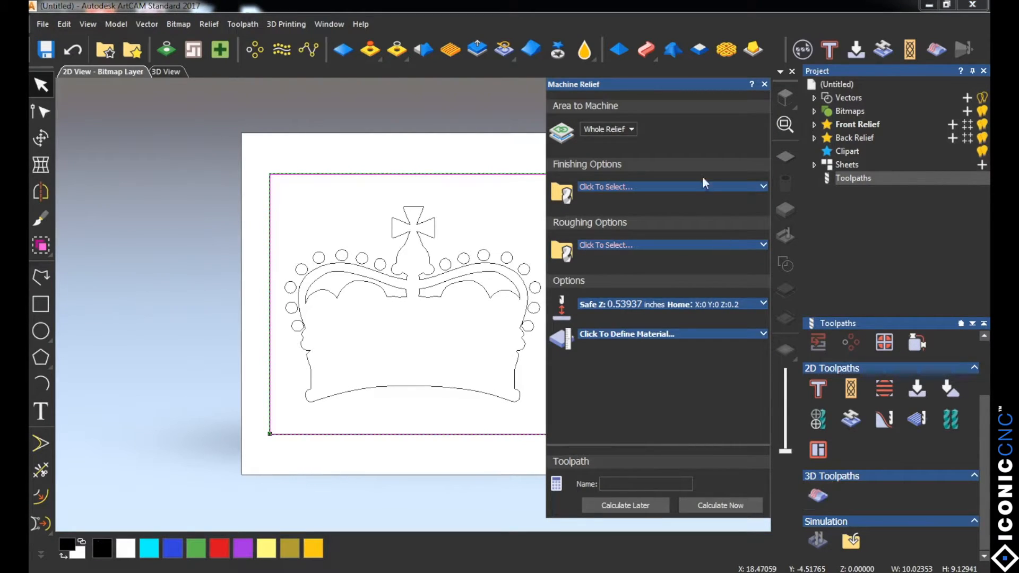
Move the Machine Relief panel beside the design and list Area to Machine options.
{"action": "left_click_drag", "start_coordinate": [572, 84], "coordinate": [744, 83]}
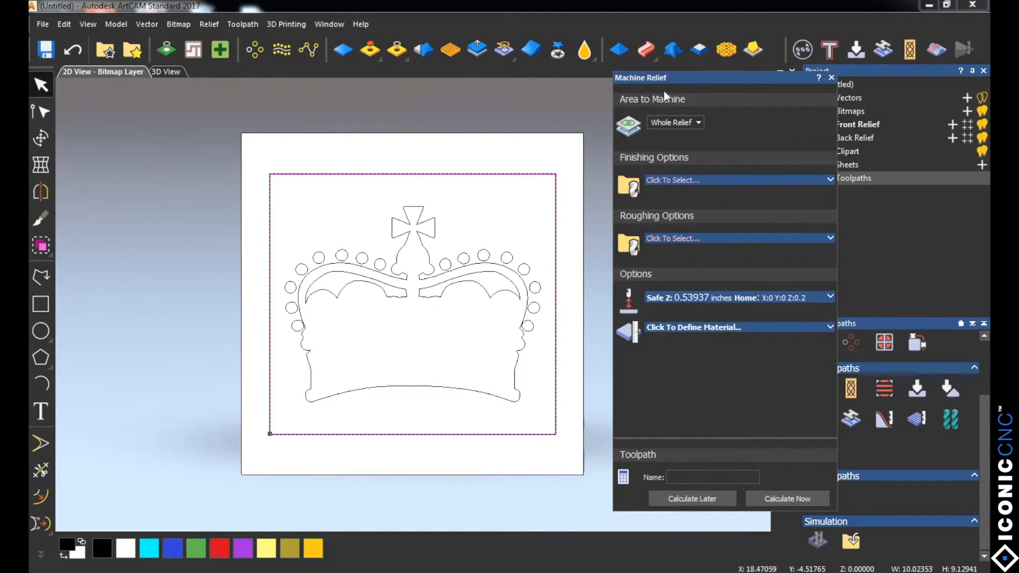
{"action": "mouse_move", "coordinate": [674, 122]}
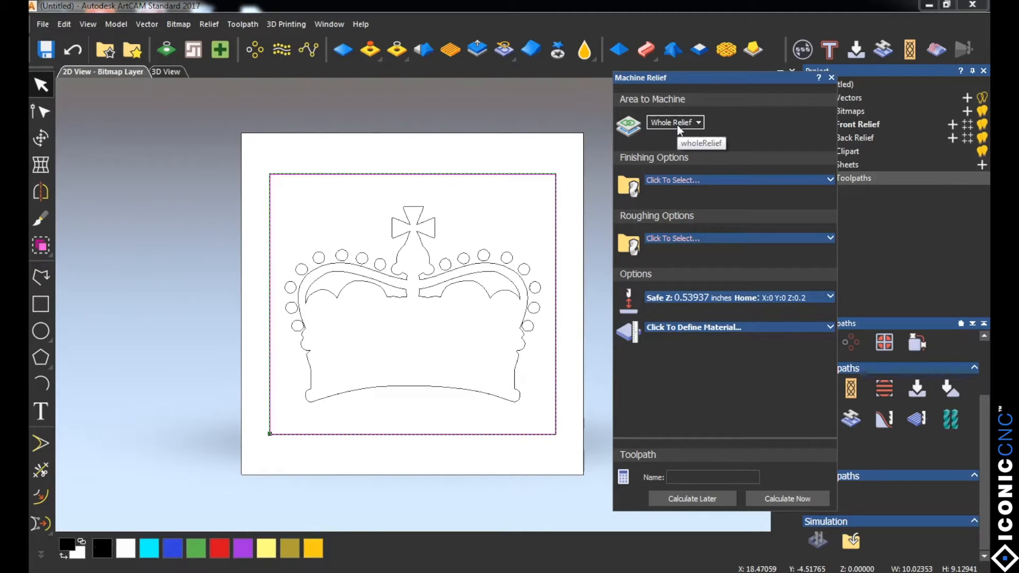
{"action": "mouse_move", "coordinate": [622, 165]}
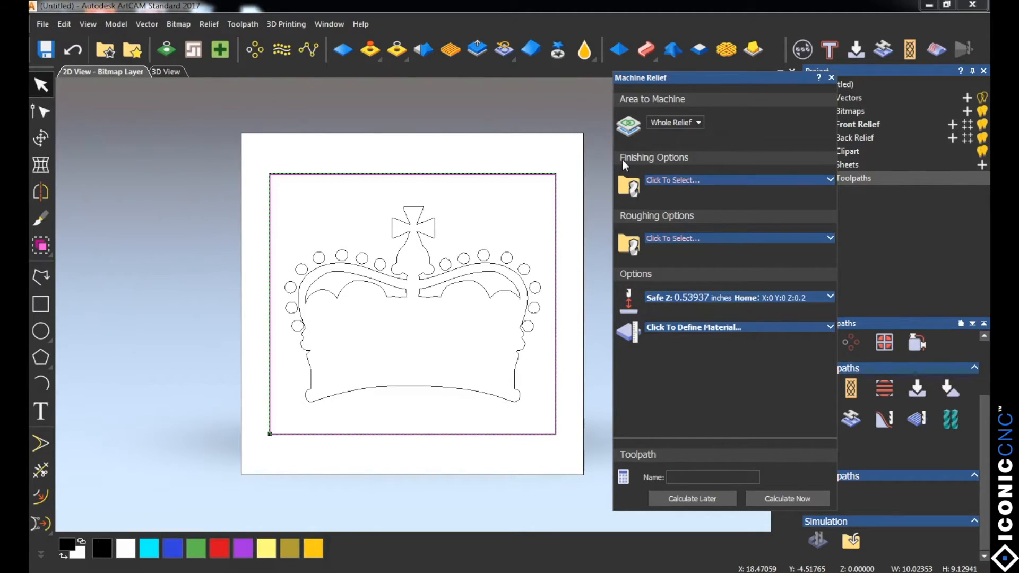
{"action": "mouse_move", "coordinate": [244, 133]}
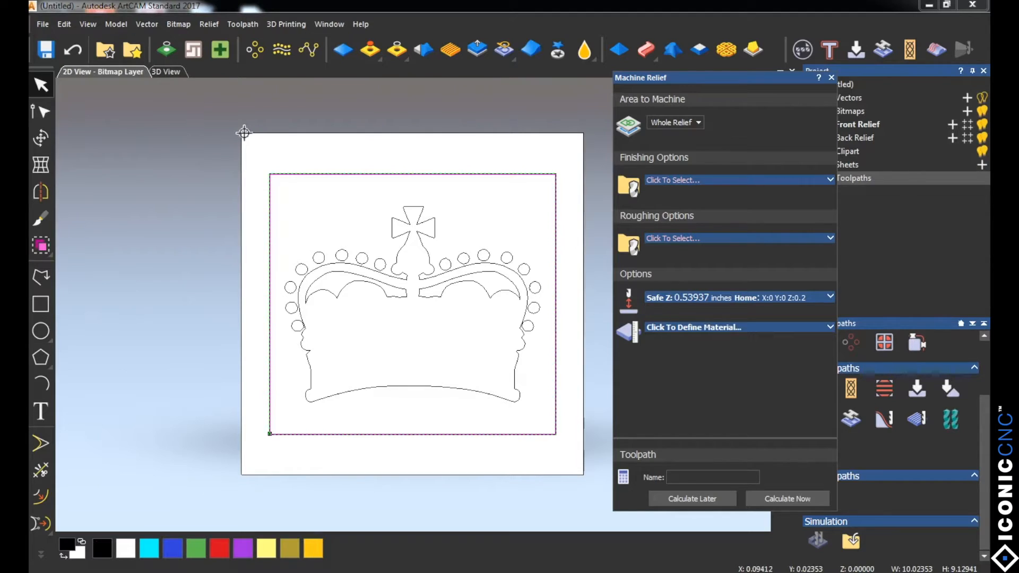
{"action": "mouse_move", "coordinate": [597, 485]}
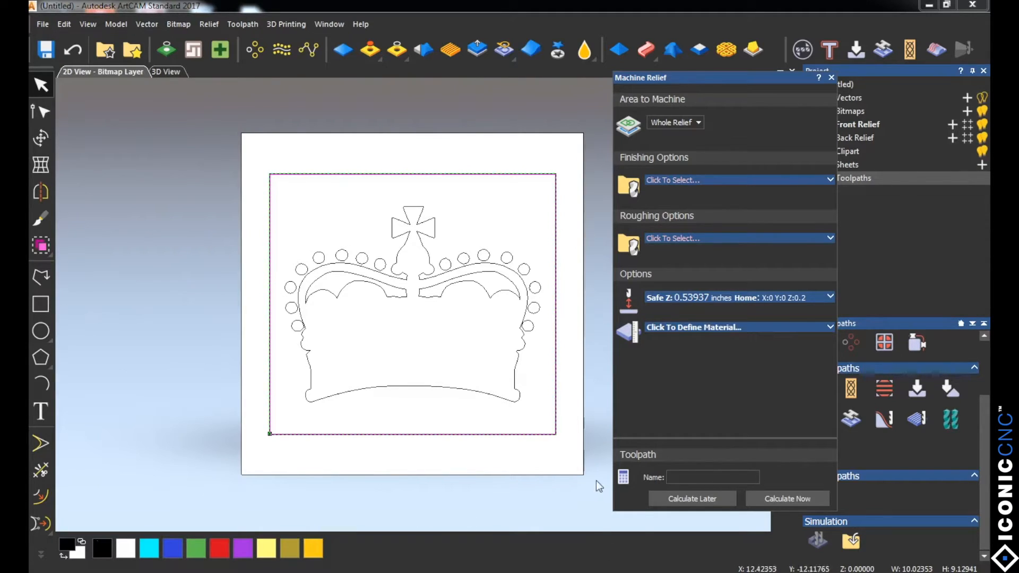
{"action": "mouse_move", "coordinate": [583, 133]}
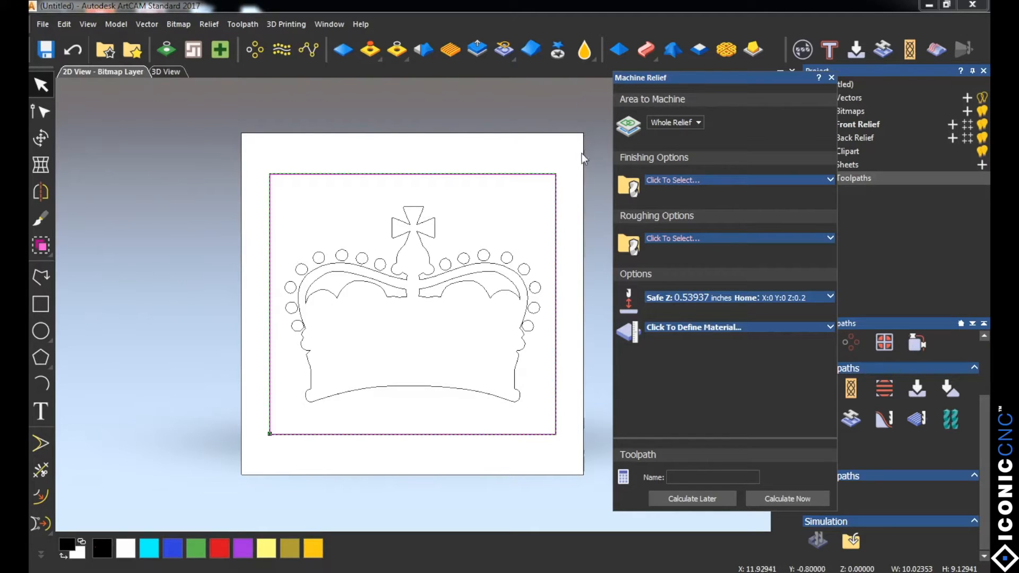
{"action": "mouse_move", "coordinate": [584, 231]}
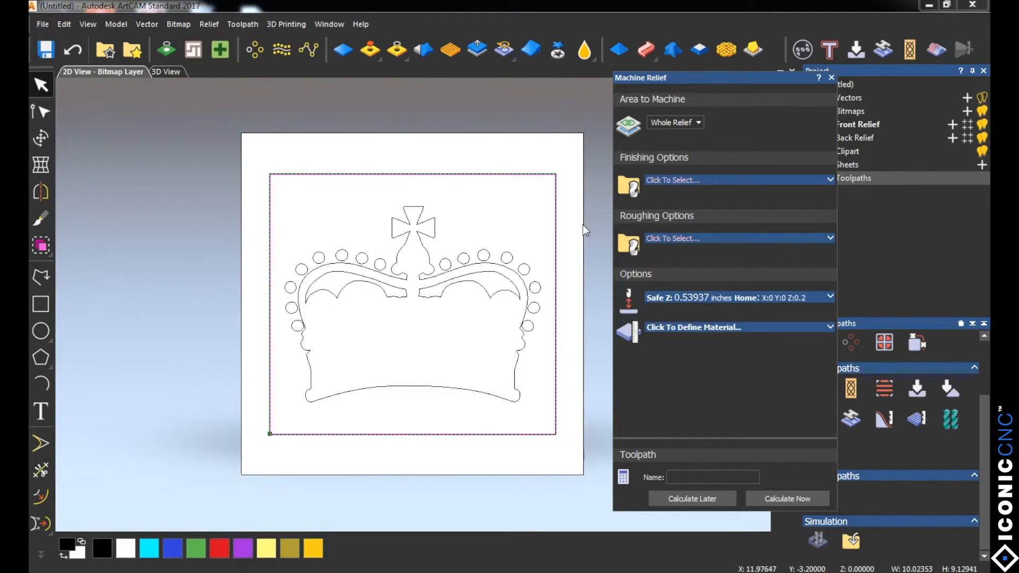
{"action": "mouse_move", "coordinate": [587, 267]}
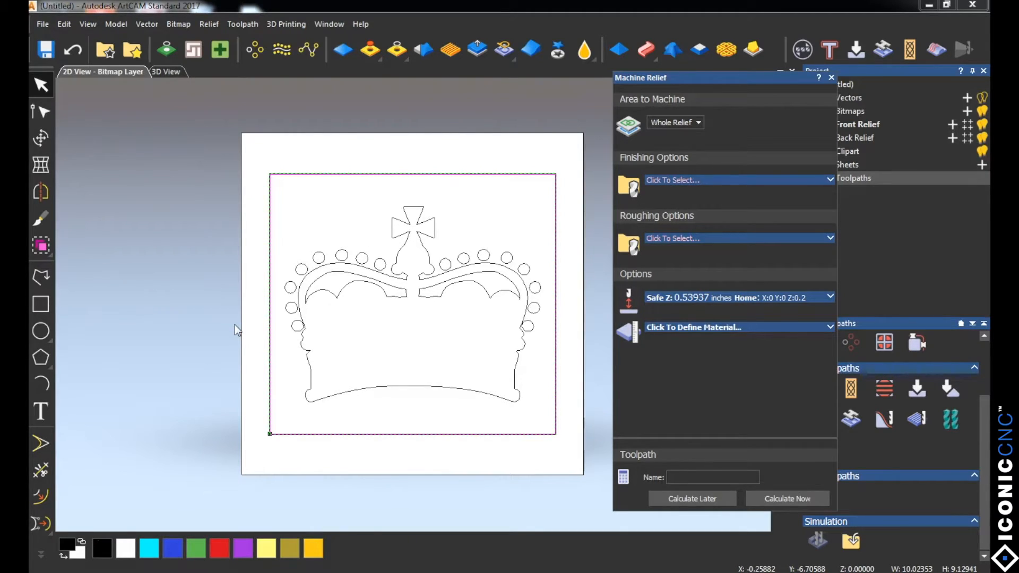
{"action": "mouse_move", "coordinate": [270, 226]}
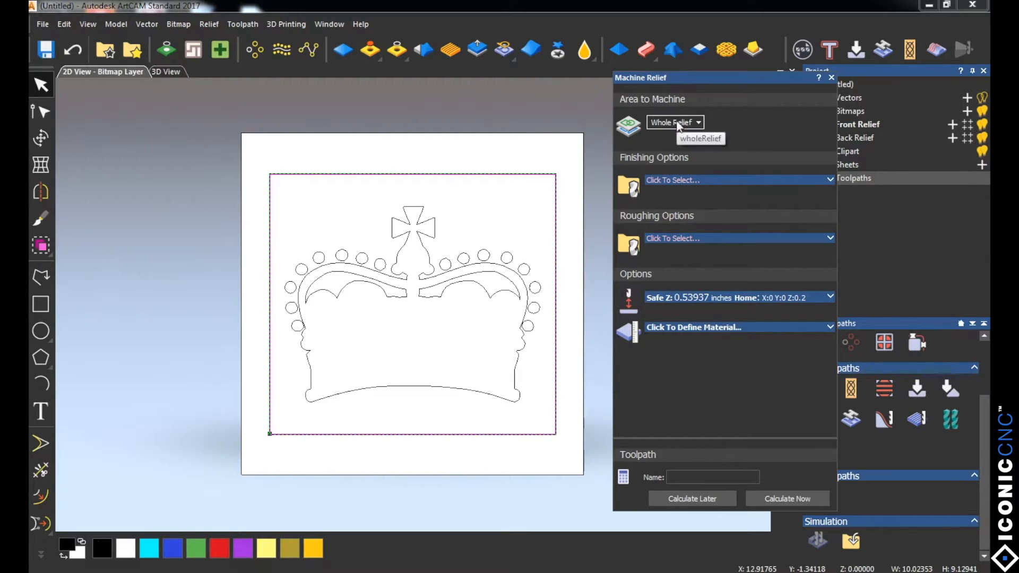
{"action": "left_click", "coordinate": [697, 122]}
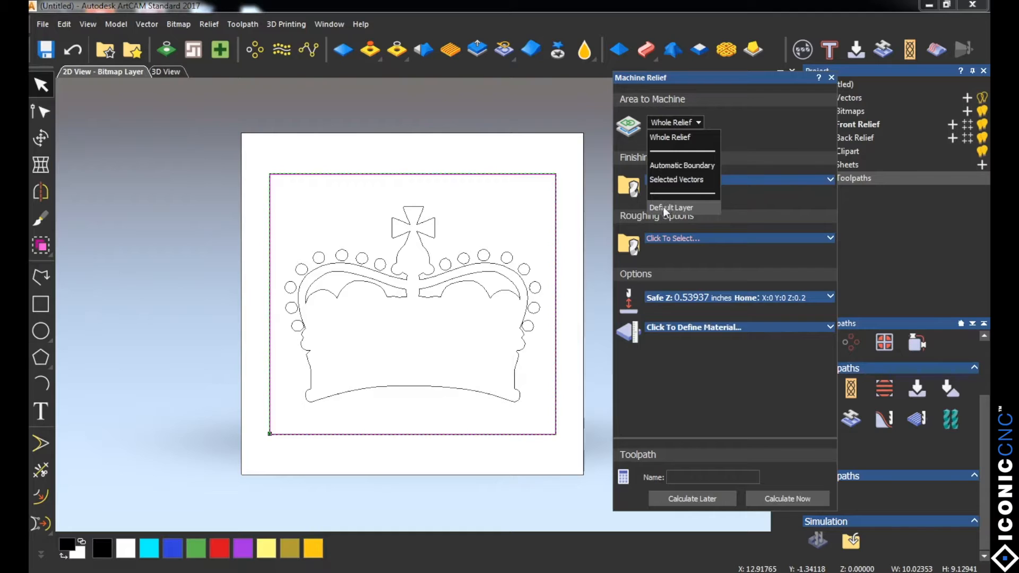
Set the area to machine to Selected Vectors, inside the vector.
{"action": "left_click", "coordinate": [676, 180]}
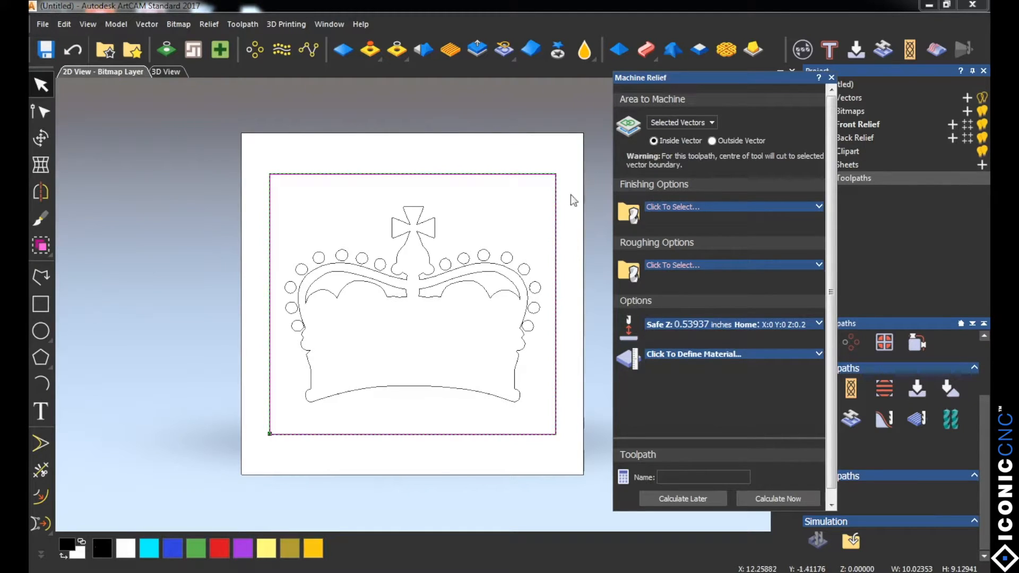
{"action": "mouse_move", "coordinate": [549, 404]}
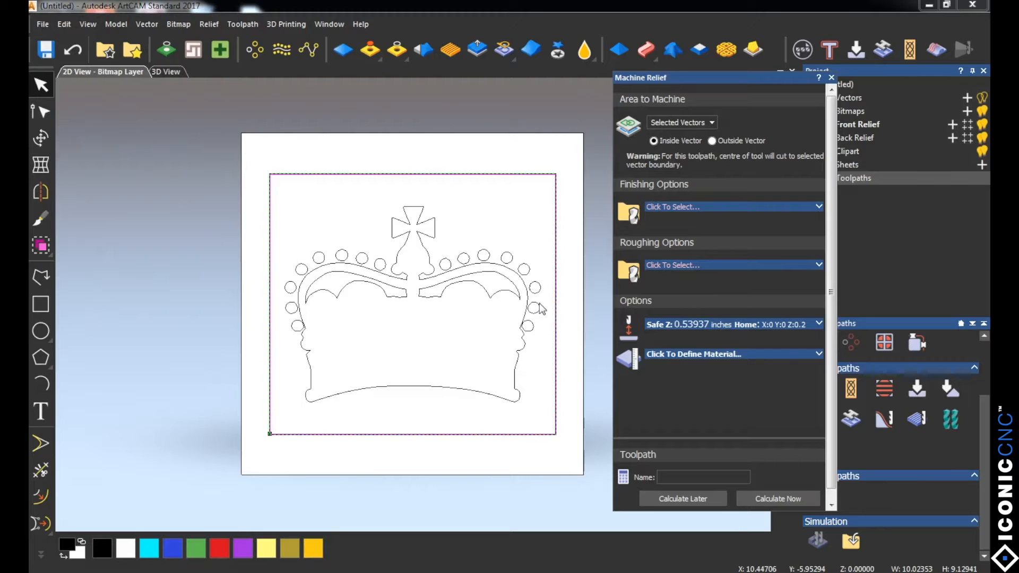
{"action": "mouse_move", "coordinate": [660, 222]}
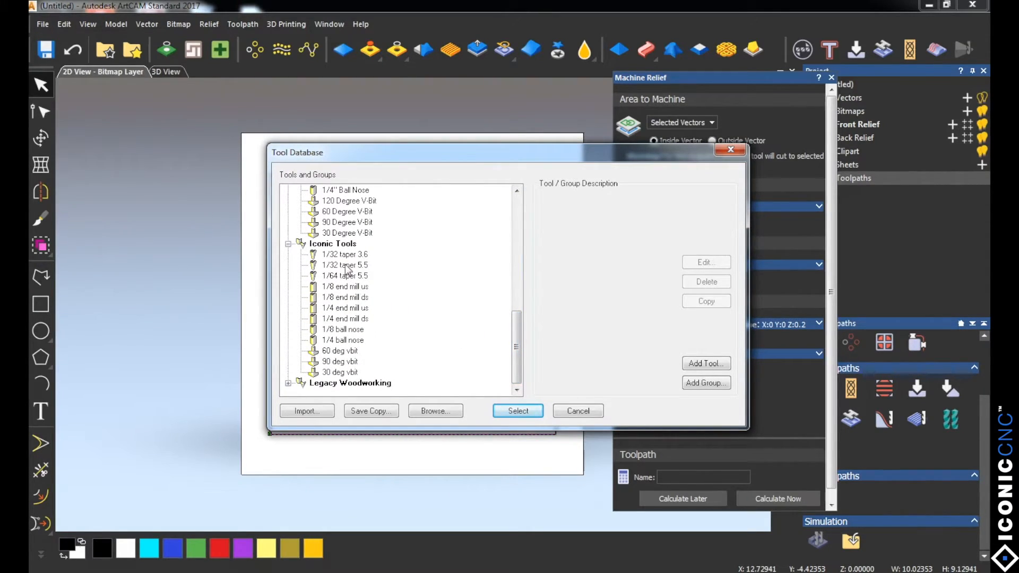
Select the 1/32 taper 5.5 from the Tool Database as the finishing tool.
{"action": "left_click", "coordinate": [518, 410]}
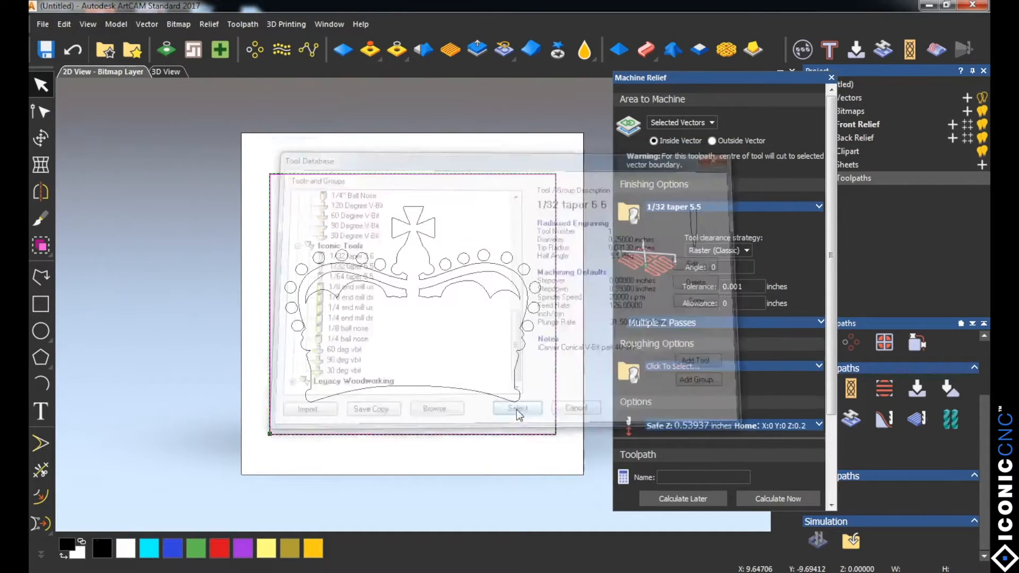
{"action": "left_click", "coordinate": [516, 408]}
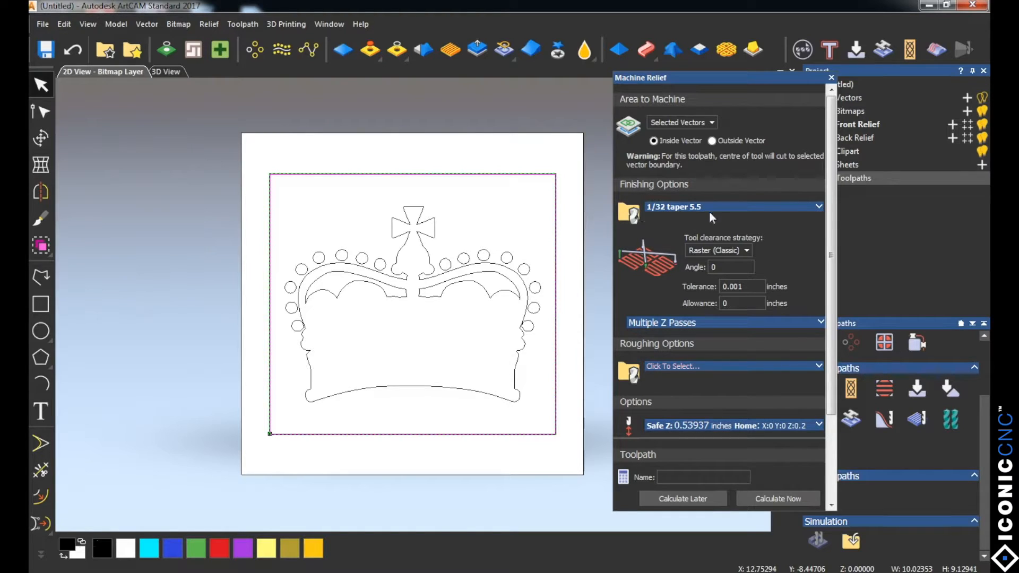
{"action": "mouse_move", "coordinate": [700, 216]}
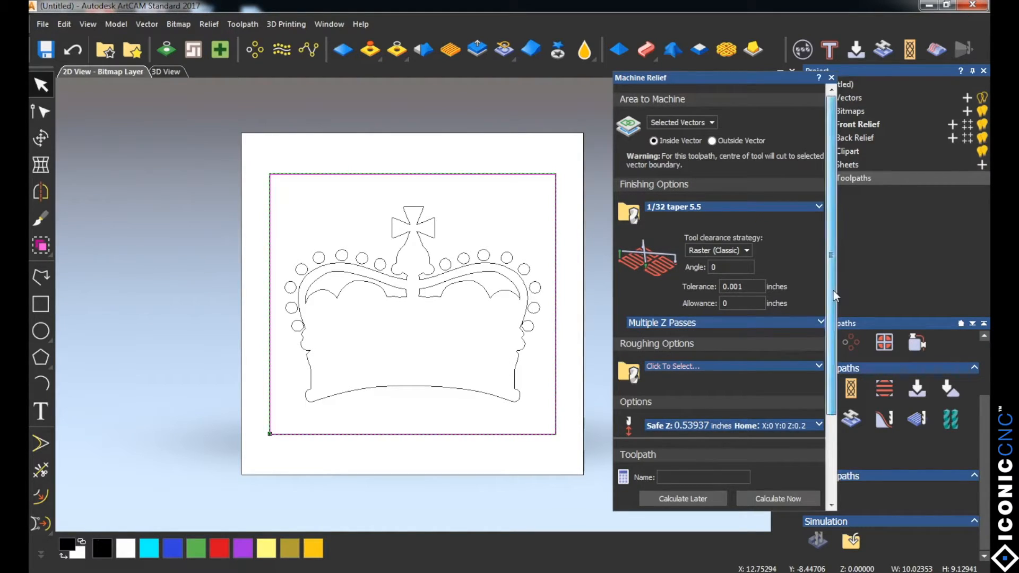
Choose the 1/4 end mill us from the Tool Database as the roughing tool.
{"action": "scroll", "scroll_direction": "down", "scroll_amount": 3}
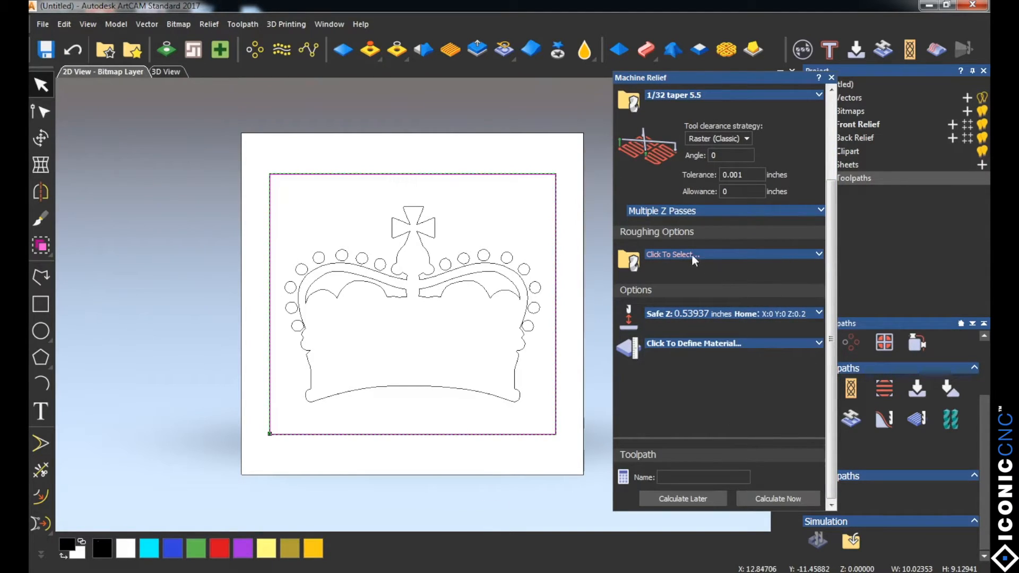
{"action": "left_click", "coordinate": [669, 254]}
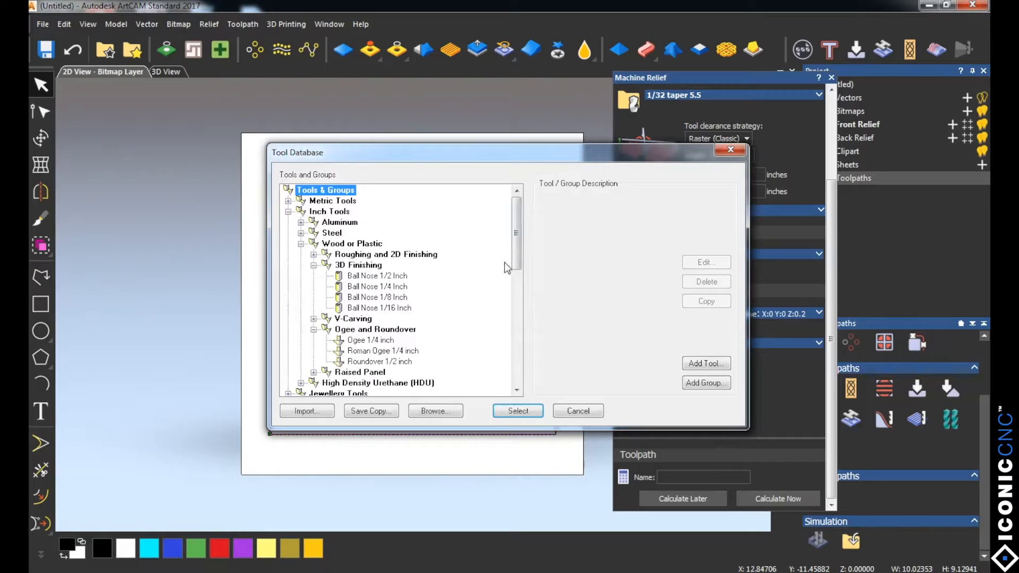
{"action": "scroll", "scroll_direction": "down", "scroll_amount": 3}
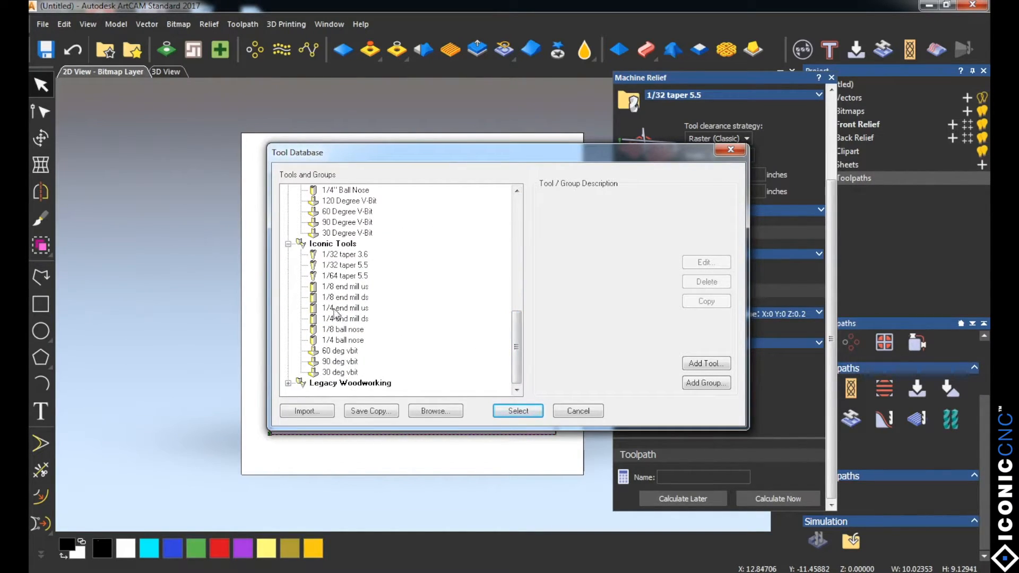
{"action": "left_click", "coordinate": [517, 411]}
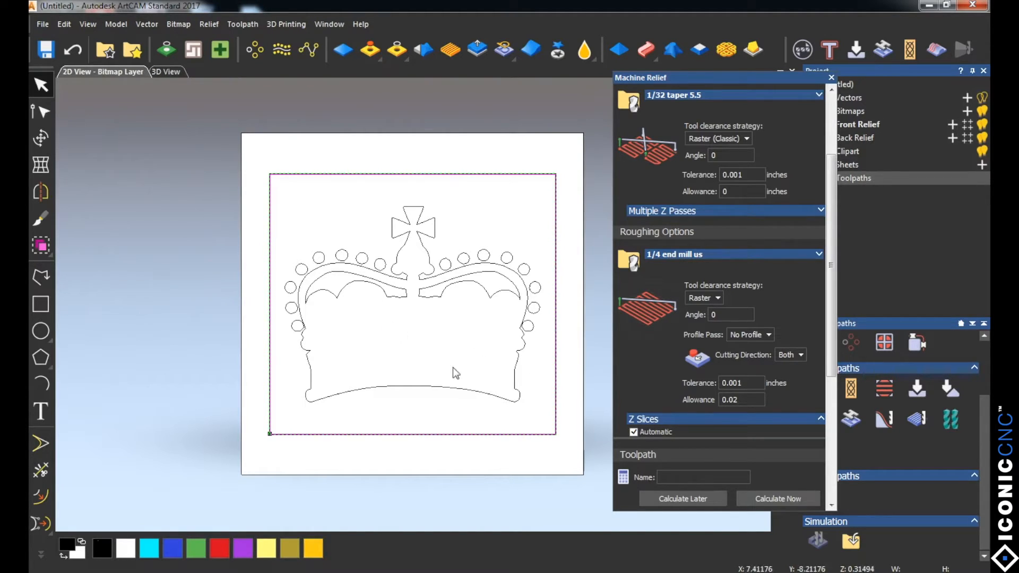
{"action": "mouse_move", "coordinate": [319, 399]}
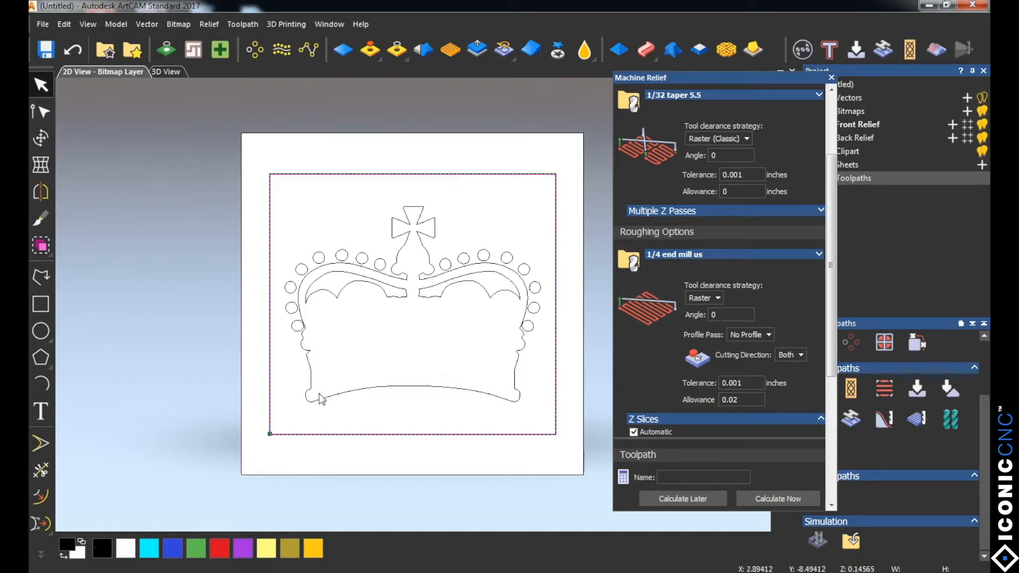
{"action": "mouse_move", "coordinate": [312, 246]}
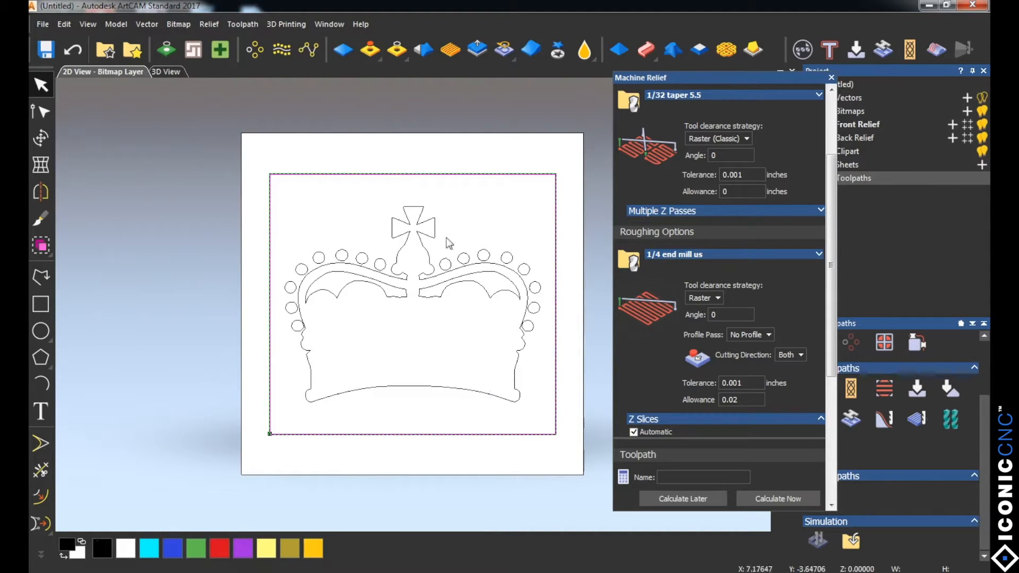
{"action": "mouse_move", "coordinate": [518, 398]}
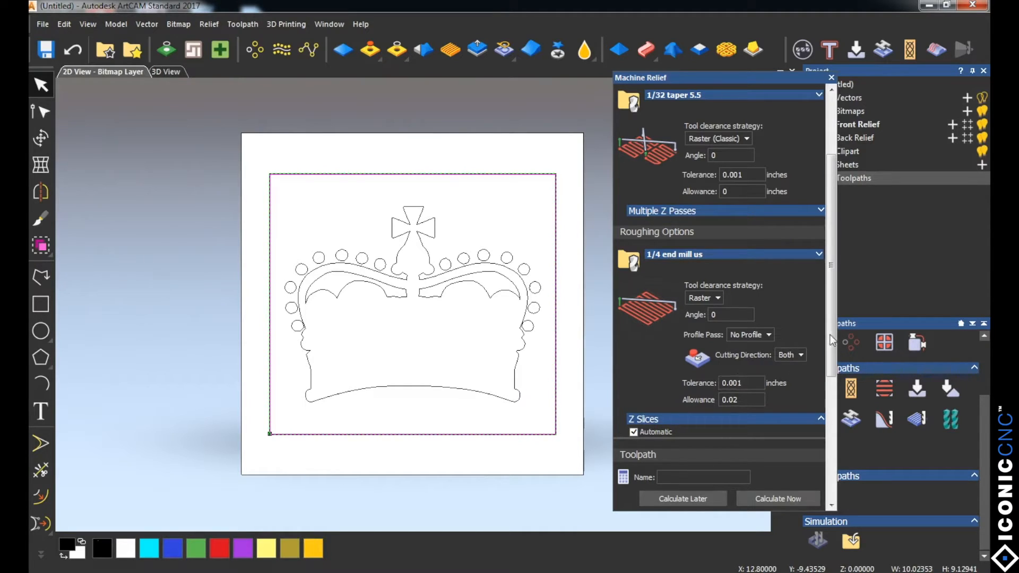
Define the material as 0.75 inches thick with a 0.0 top offset.
{"action": "scroll", "scroll_direction": "down", "scroll_amount": 3}
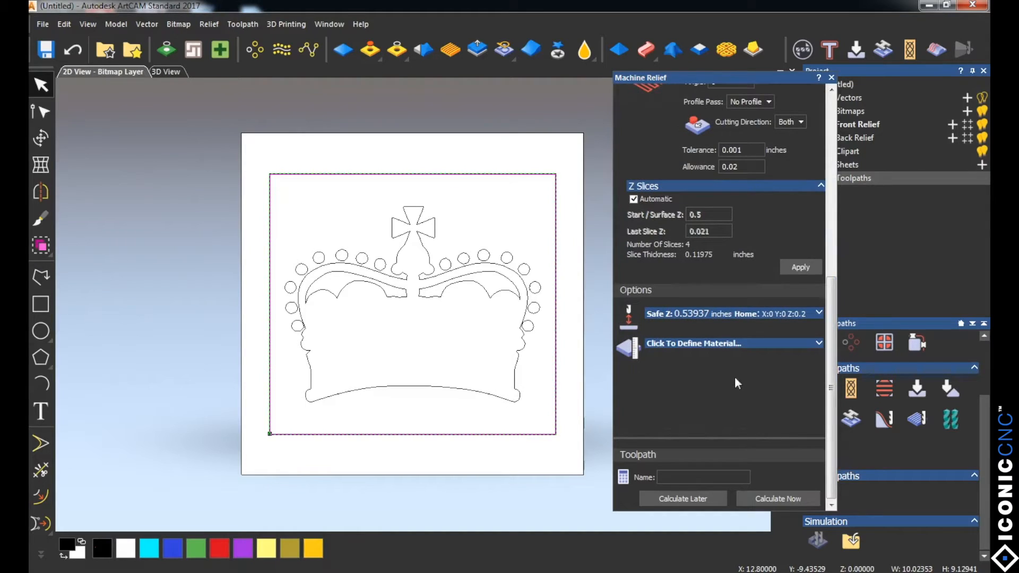
{"action": "left_click", "coordinate": [694, 343]}
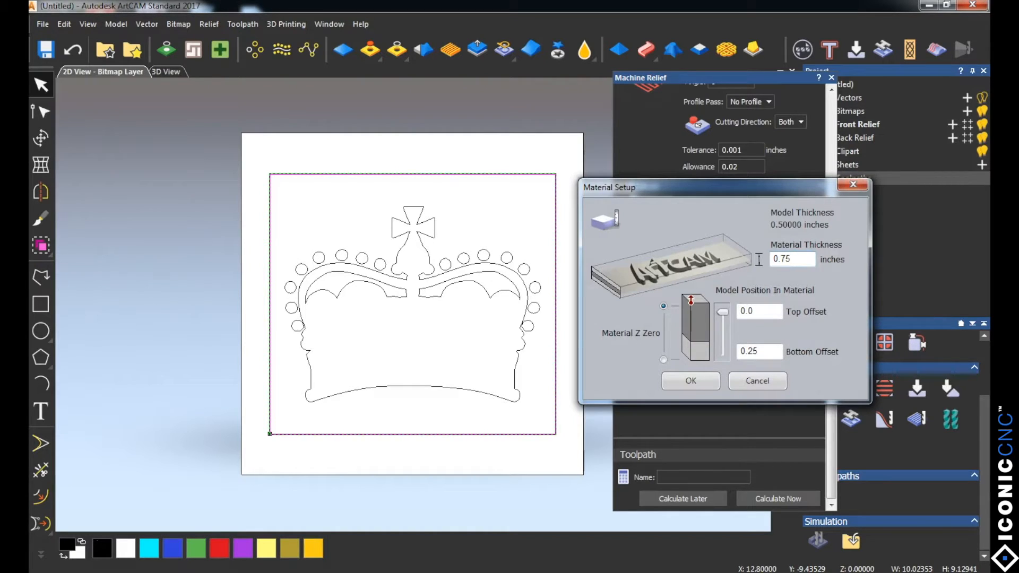
{"action": "left_click", "coordinate": [689, 381]}
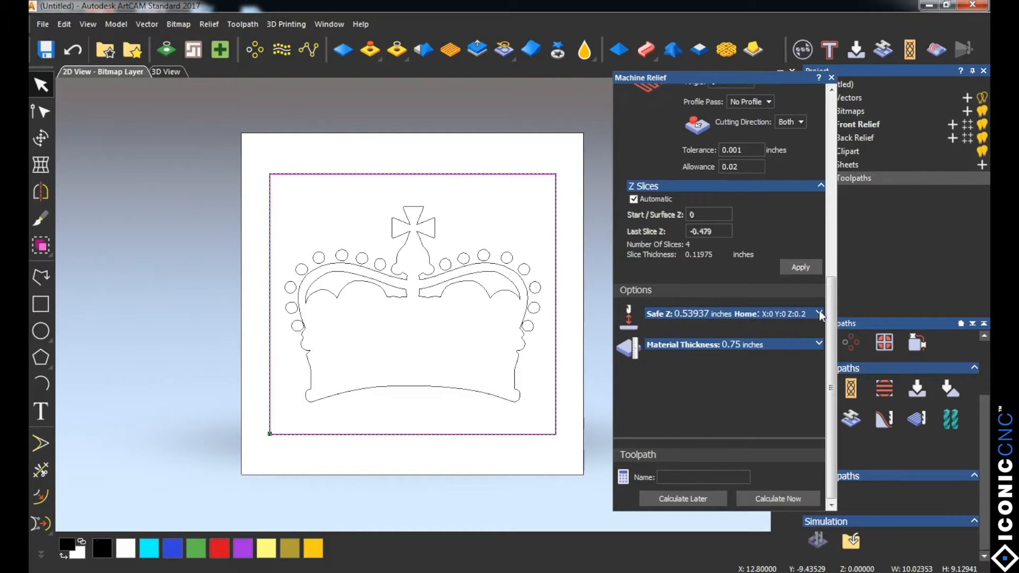
Set the Safe Z height to 0.2 inches.
{"action": "left_click", "coordinate": [819, 313]}
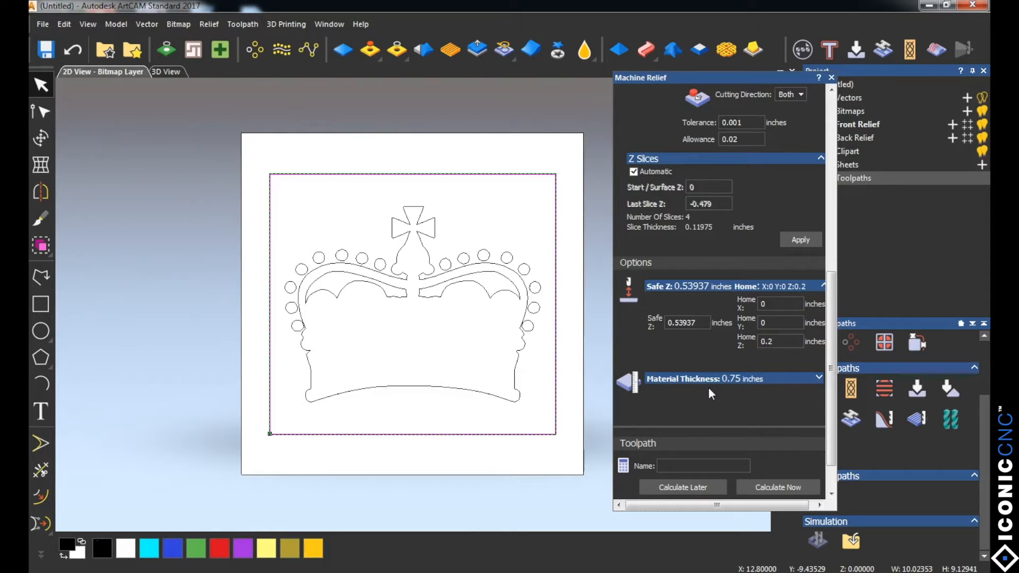
{"action": "left_click", "coordinate": [686, 322]}
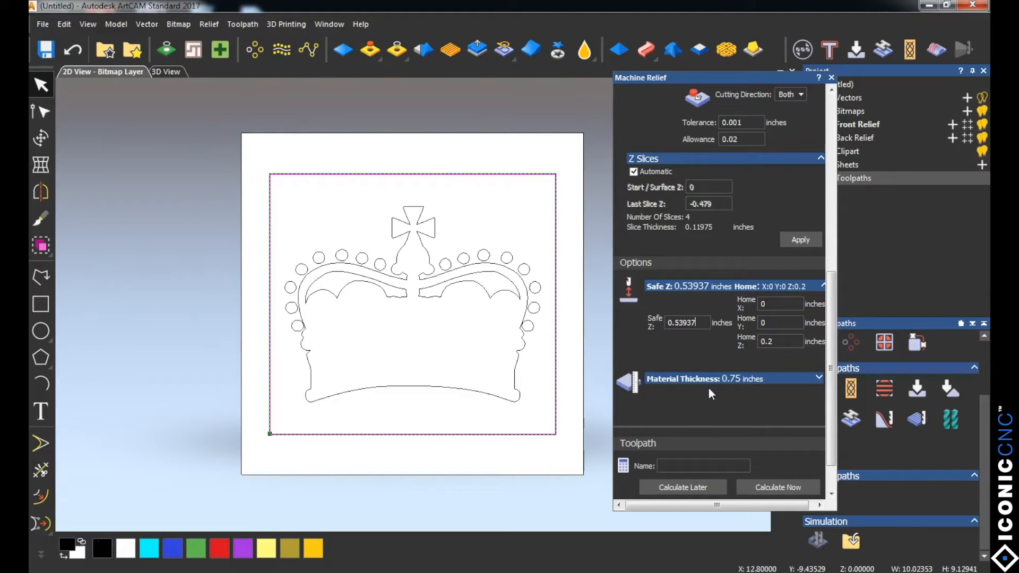
{"action": "mouse_move", "coordinate": [727, 318]}
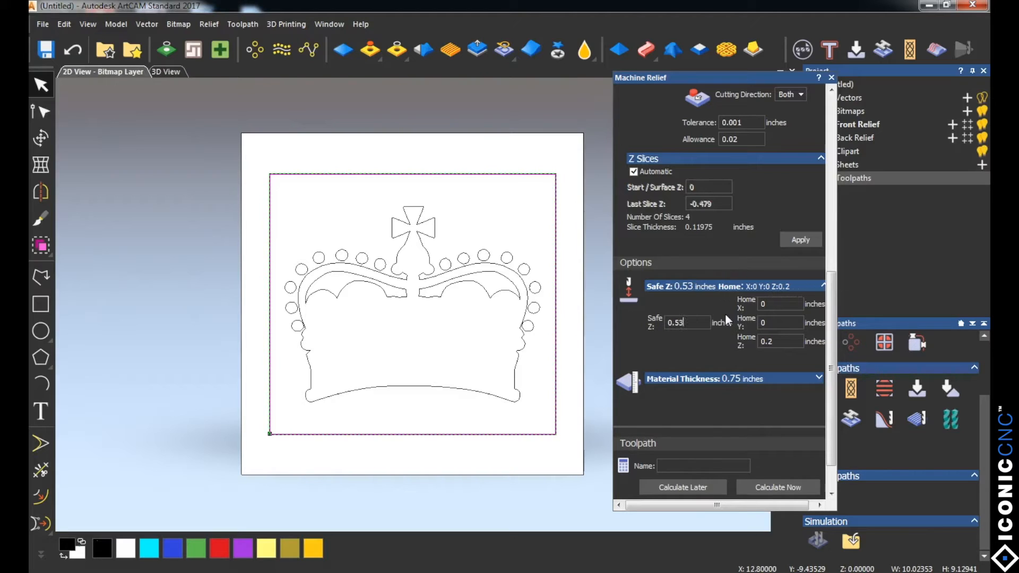
{"action": "type", "text": "0.2"}
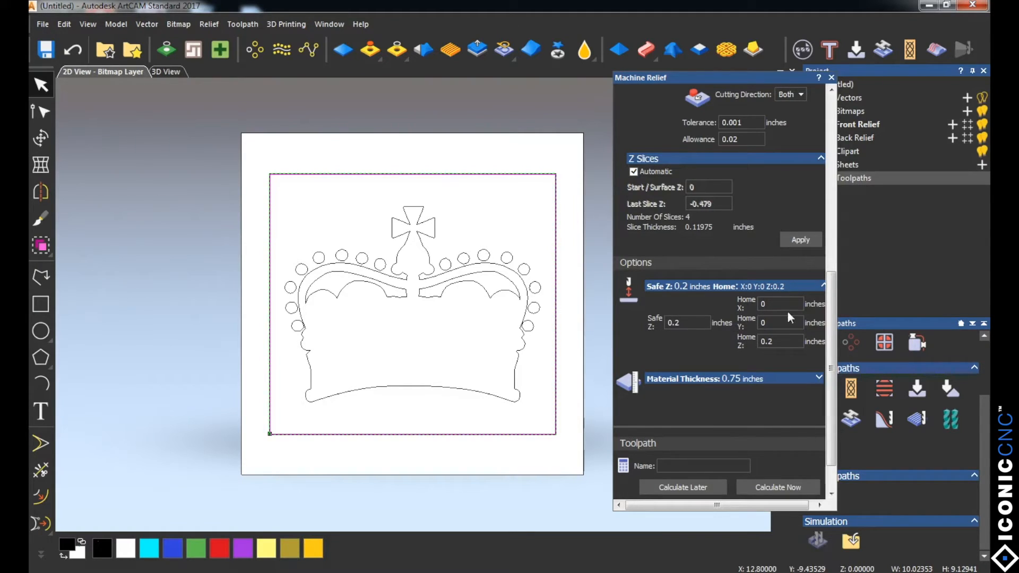
{"action": "left_click", "coordinate": [780, 341]}
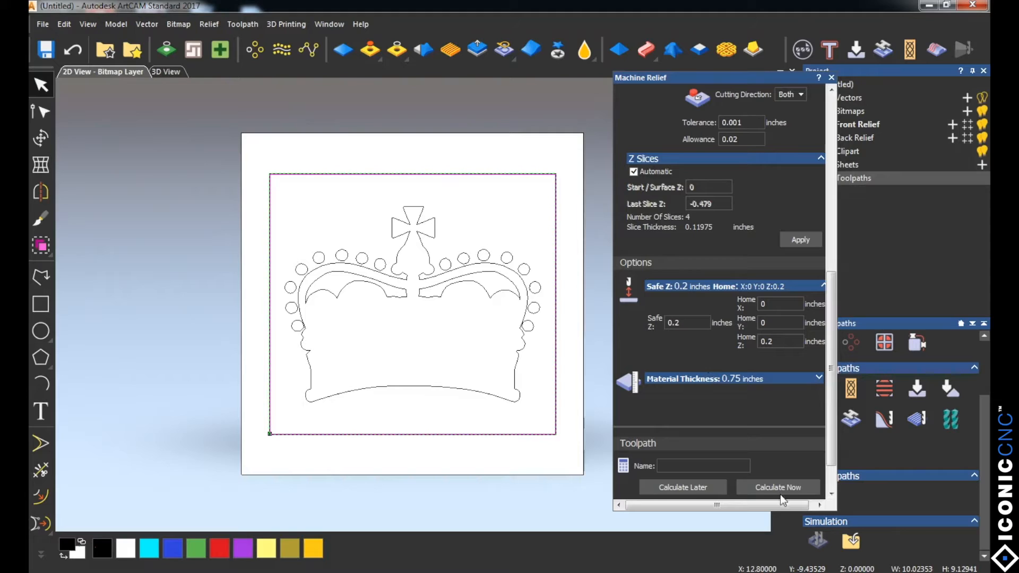
Calculate the Machine Relief toolpath.
{"action": "left_click", "coordinate": [777, 487]}
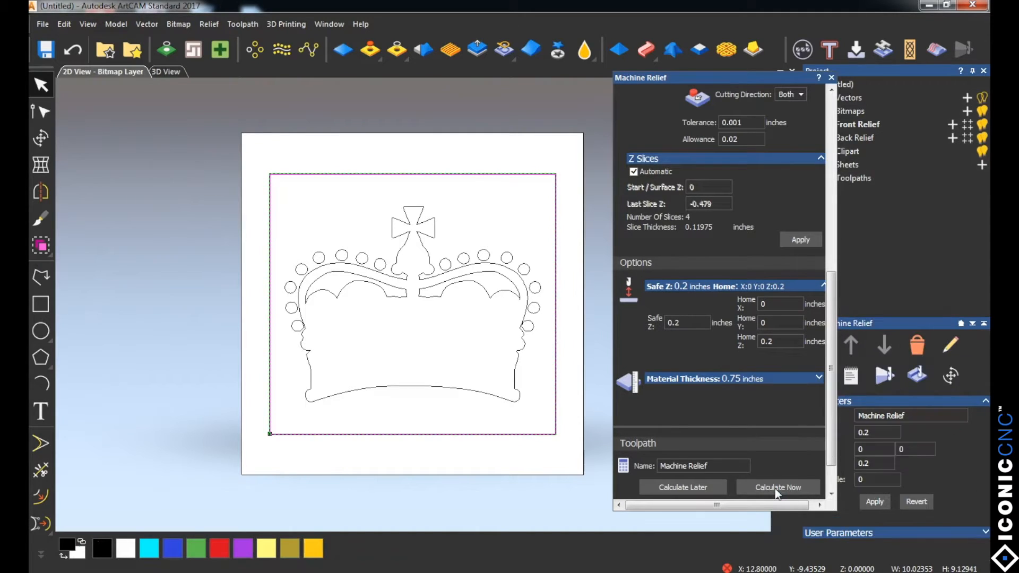
{"action": "left_click", "coordinate": [777, 487]}
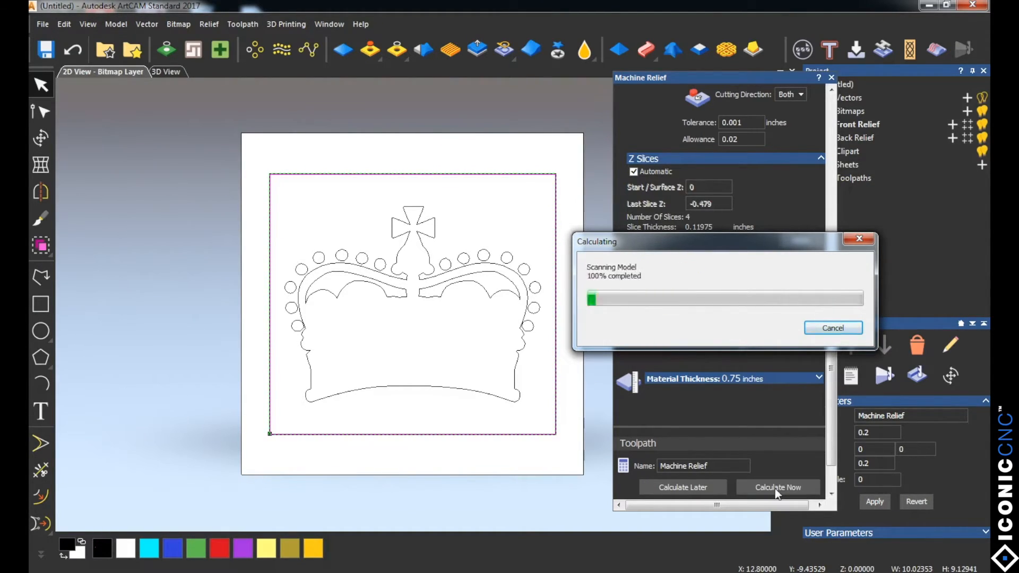
{"action": "left_click", "coordinate": [777, 487]}
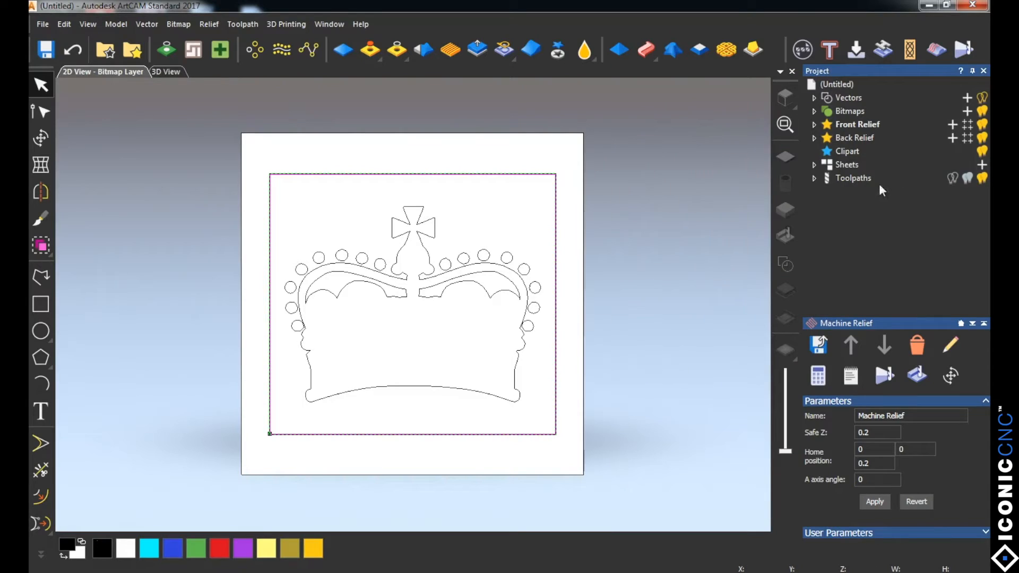
Simulate the Machine Relief toolpath at Standard resolution to show the carved crown.
{"action": "left_click", "coordinate": [852, 177]}
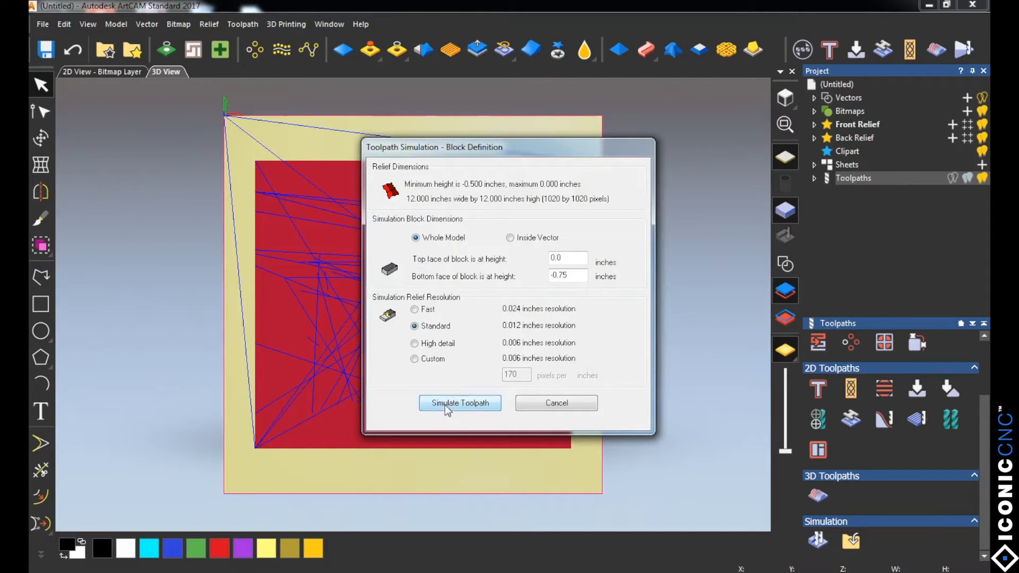
{"action": "left_click", "coordinate": [459, 402]}
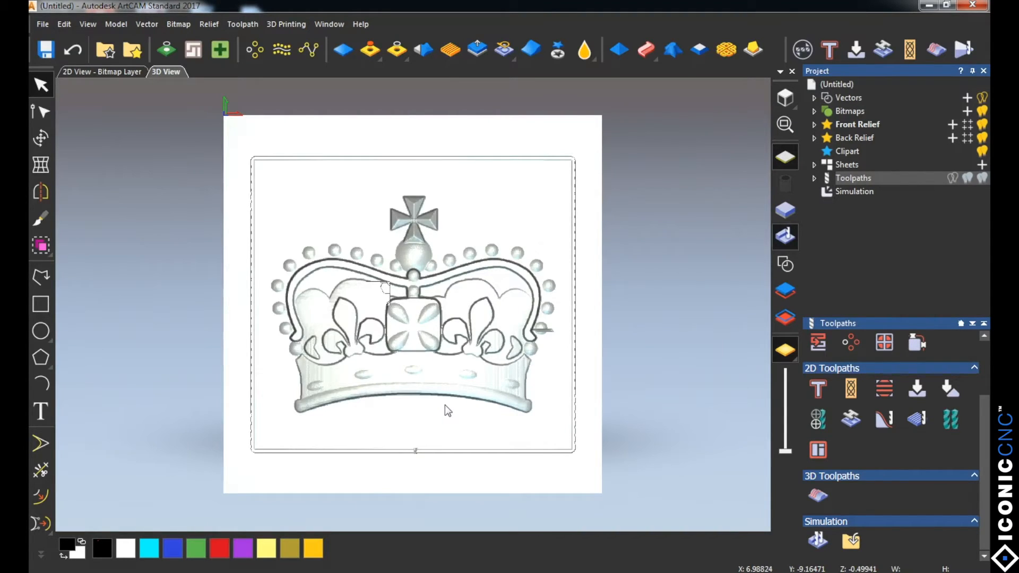
{"action": "left_click", "coordinate": [854, 191]}
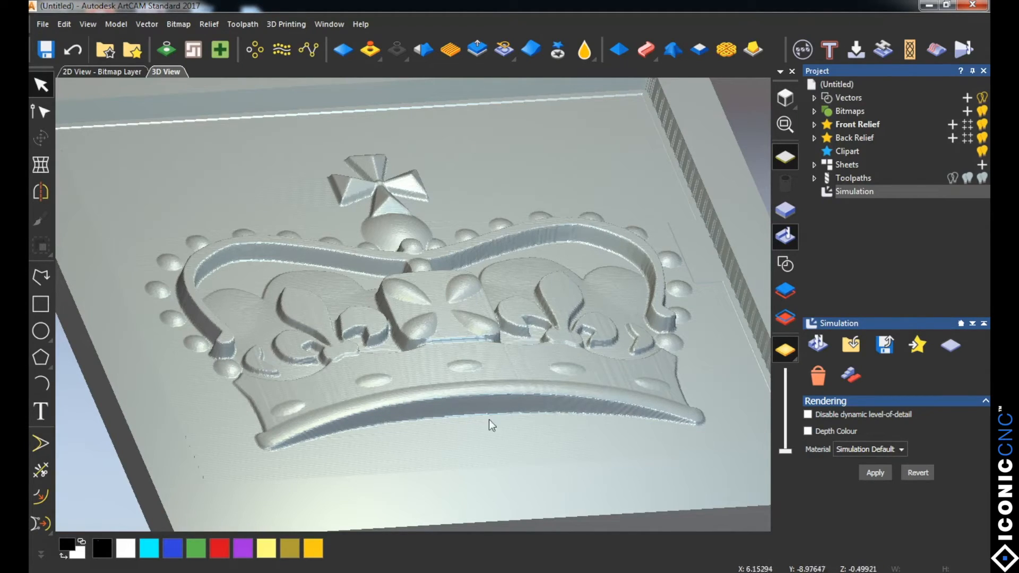
{"action": "mouse_move", "coordinate": [560, 431]}
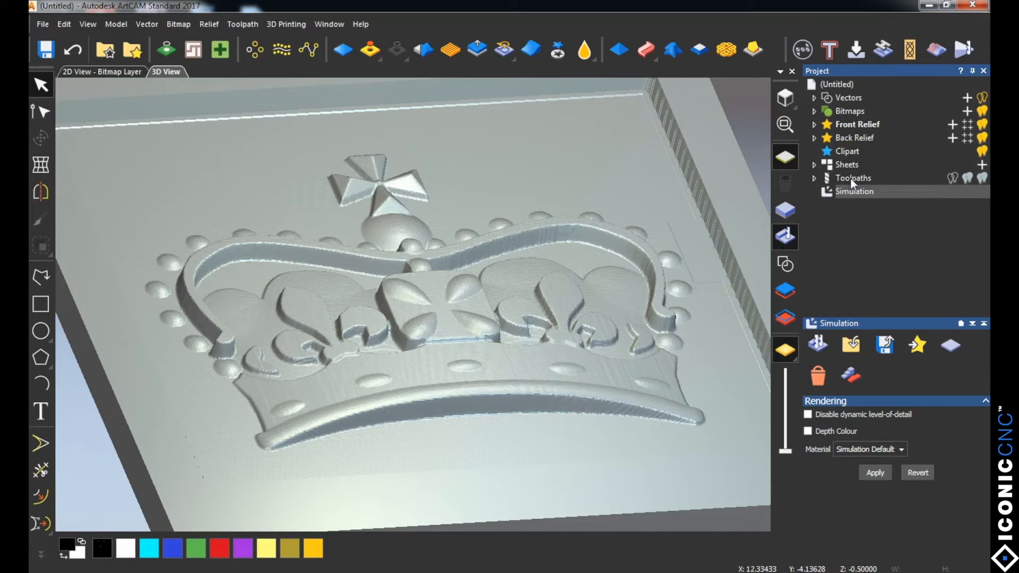
Save both roughing and finishing toolpaths together as crown.nc in Geetech format.
{"action": "left_click", "coordinate": [853, 177]}
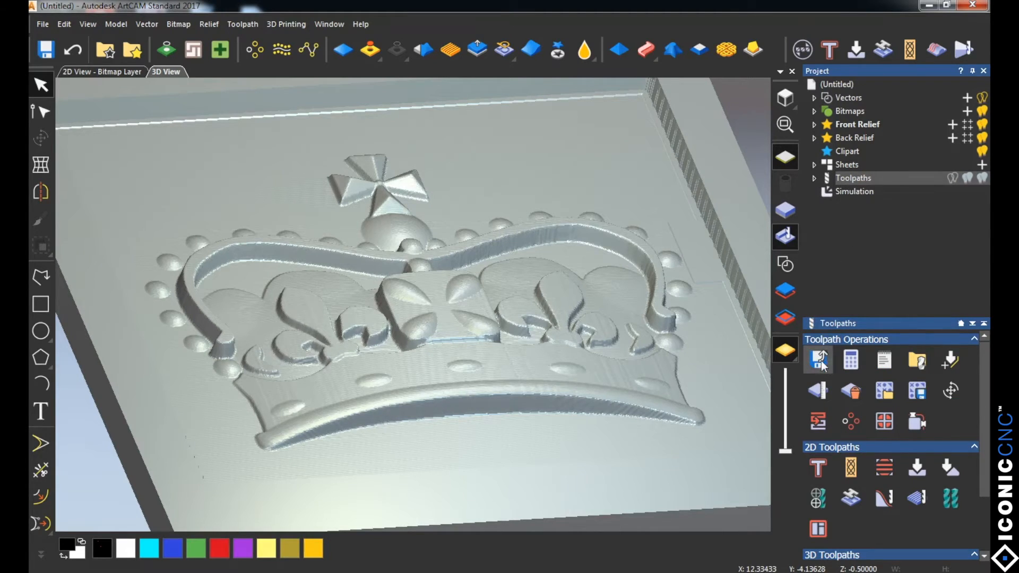
{"action": "left_click", "coordinate": [818, 360]}
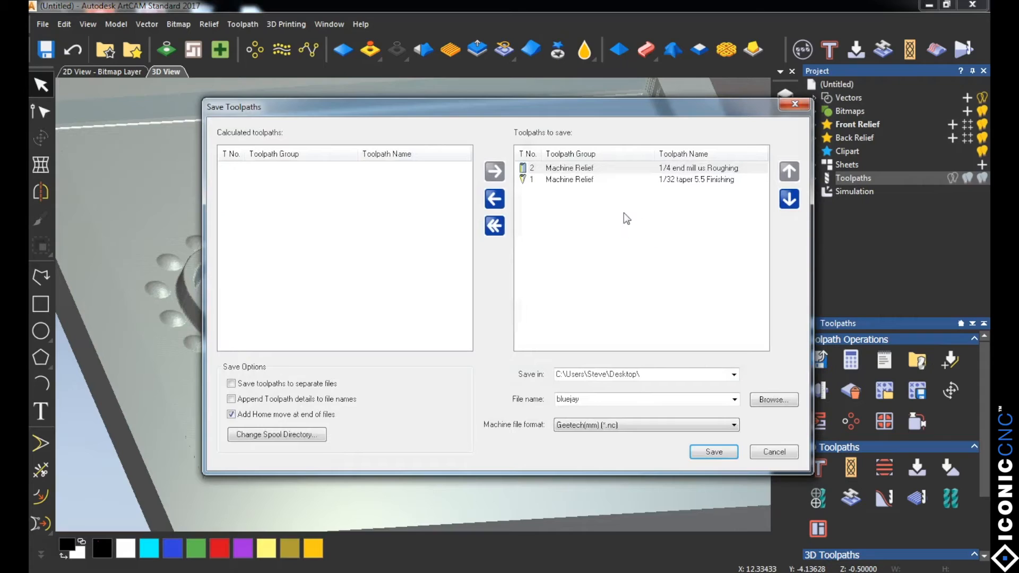
{"action": "mouse_move", "coordinate": [622, 202]}
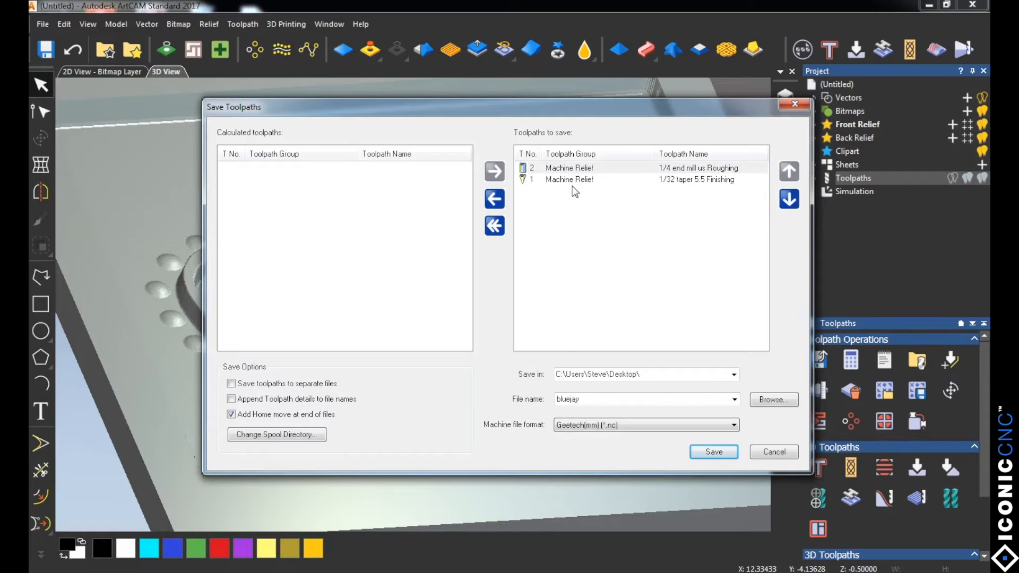
{"action": "type", "text": "ct"}
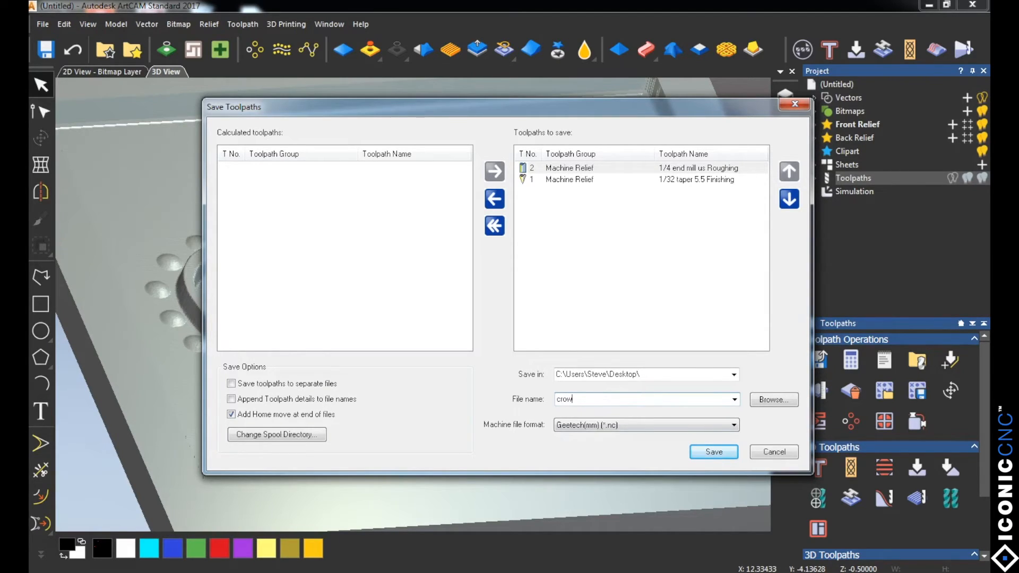
{"action": "left_click", "coordinate": [712, 451]}
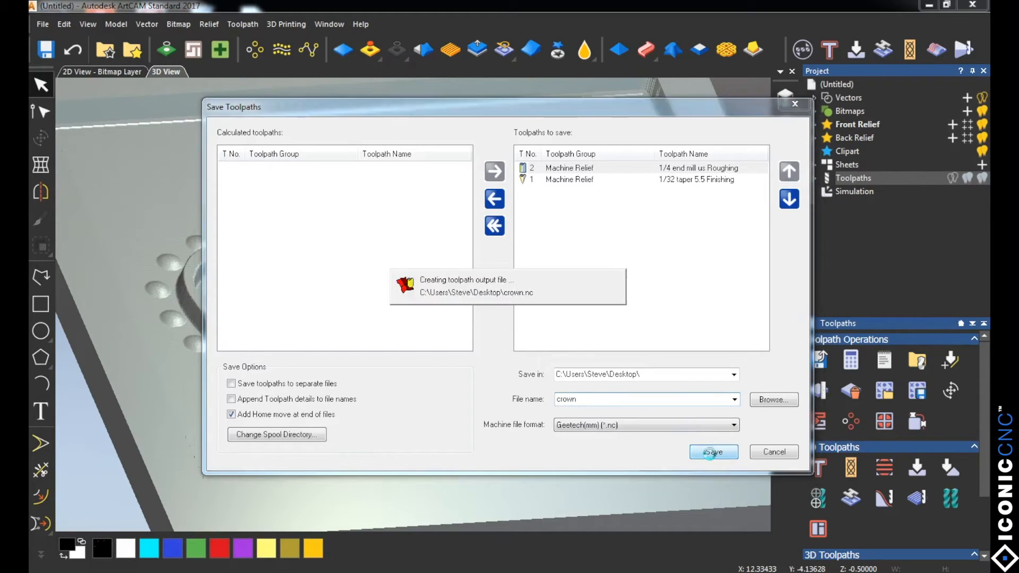
{"action": "left_click", "coordinate": [712, 452]}
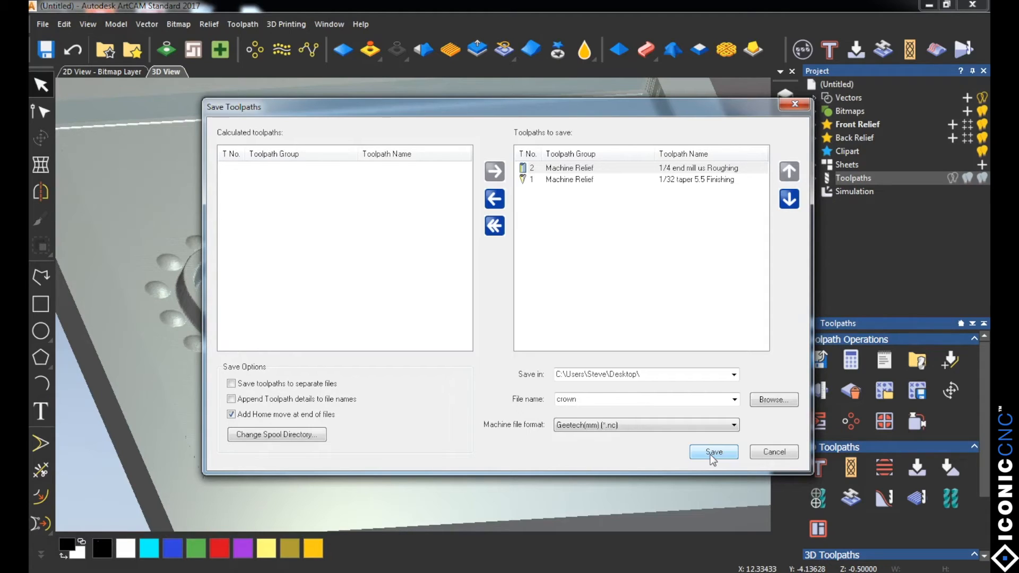
{"action": "mouse_move", "coordinate": [746, 200]}
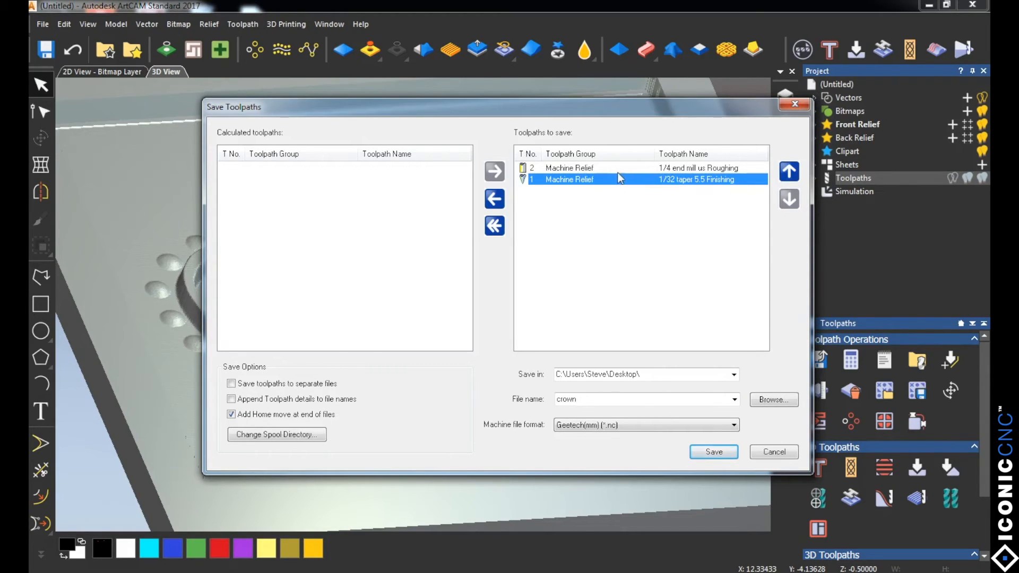
{"action": "mouse_move", "coordinate": [494, 199]}
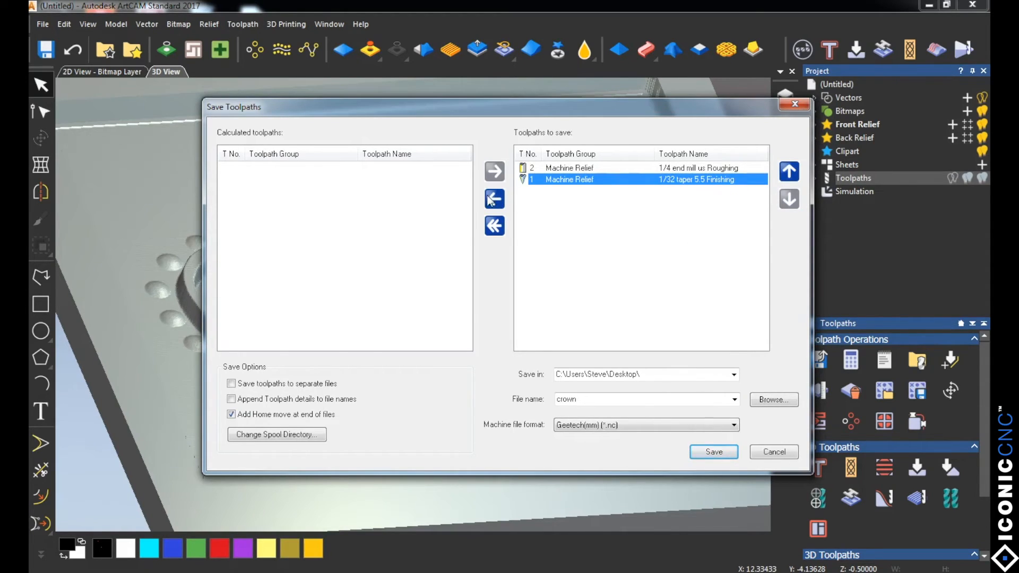
Save the roughing toolpath alone as crownr and the finishing toolpath as crownf.nc.
{"action": "left_click", "coordinate": [494, 199]}
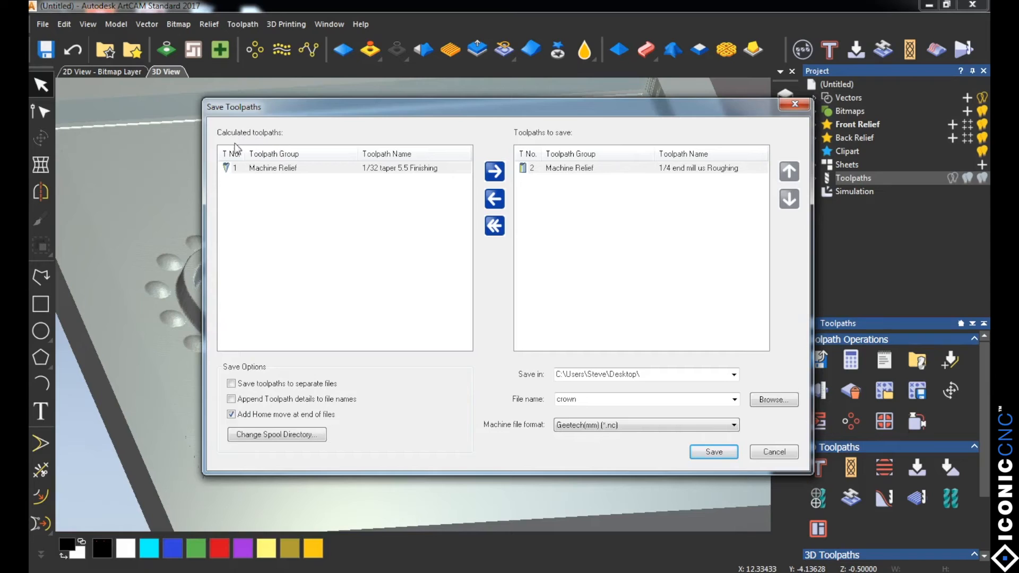
{"action": "mouse_move", "coordinate": [588, 172]}
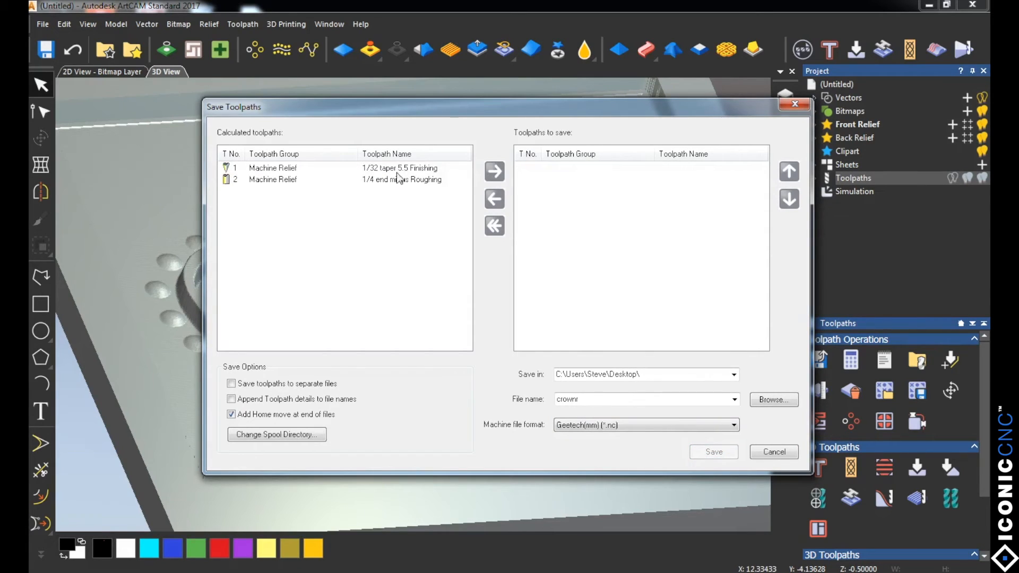
{"action": "left_click", "coordinate": [493, 171]}
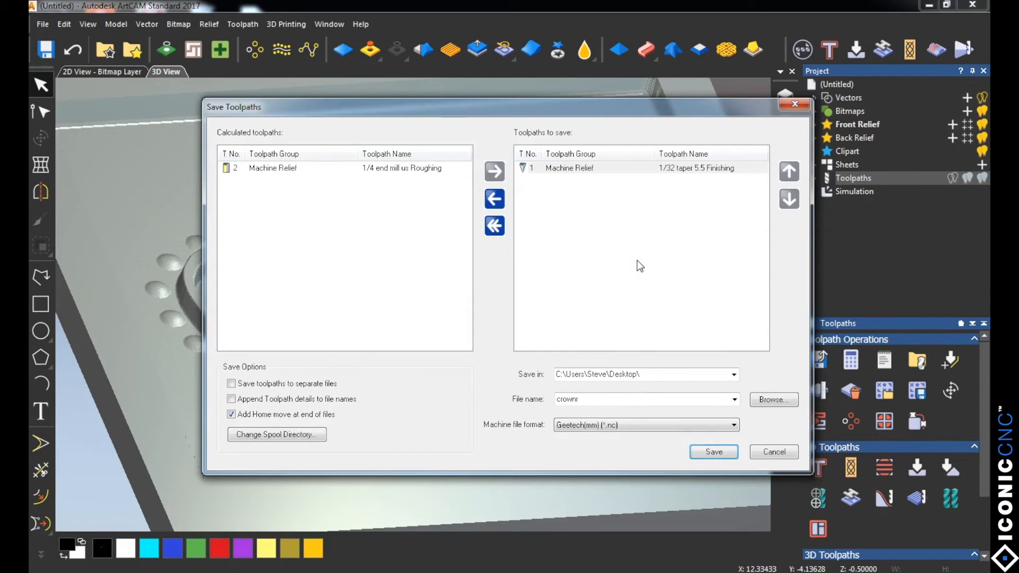
{"action": "left_click", "coordinate": [643, 399]}
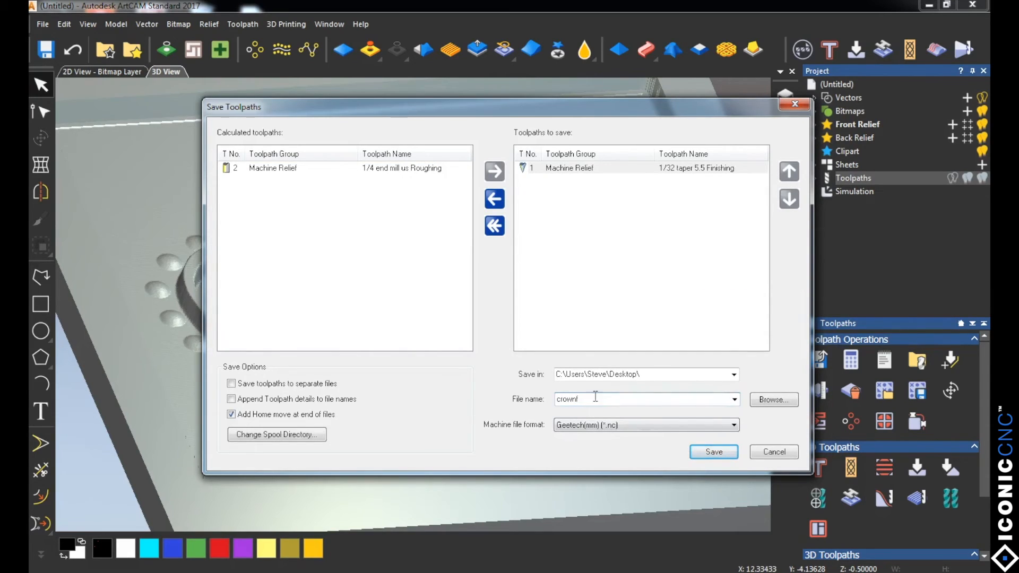
{"action": "left_click", "coordinate": [713, 452]}
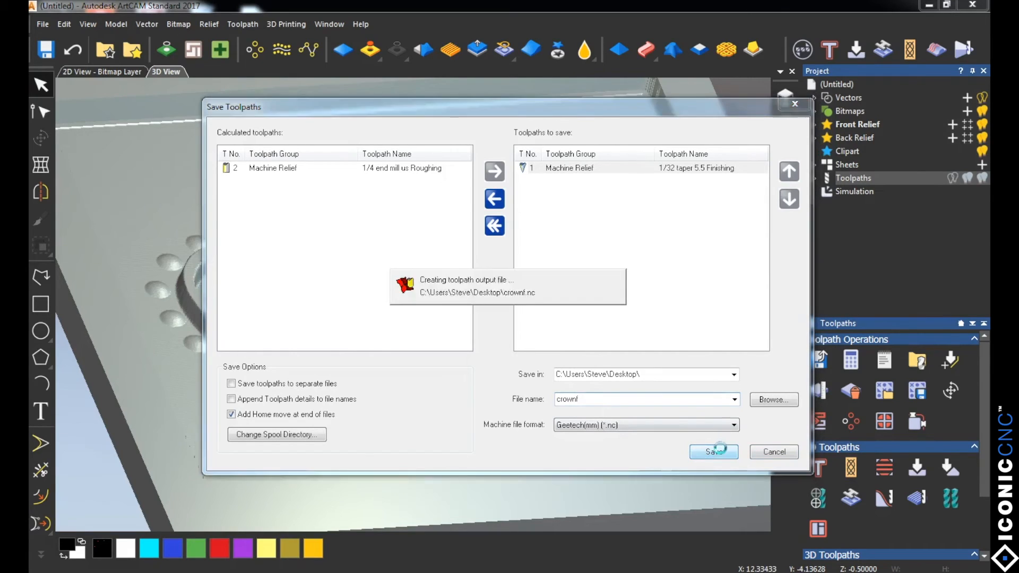
{"action": "left_click", "coordinate": [713, 451]}
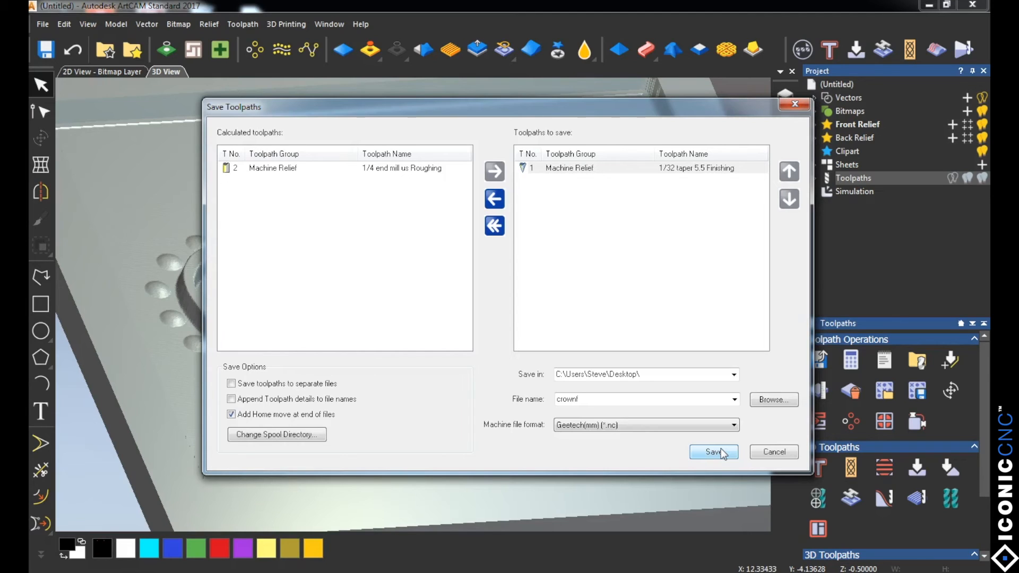
{"action": "left_click", "coordinate": [712, 451]}
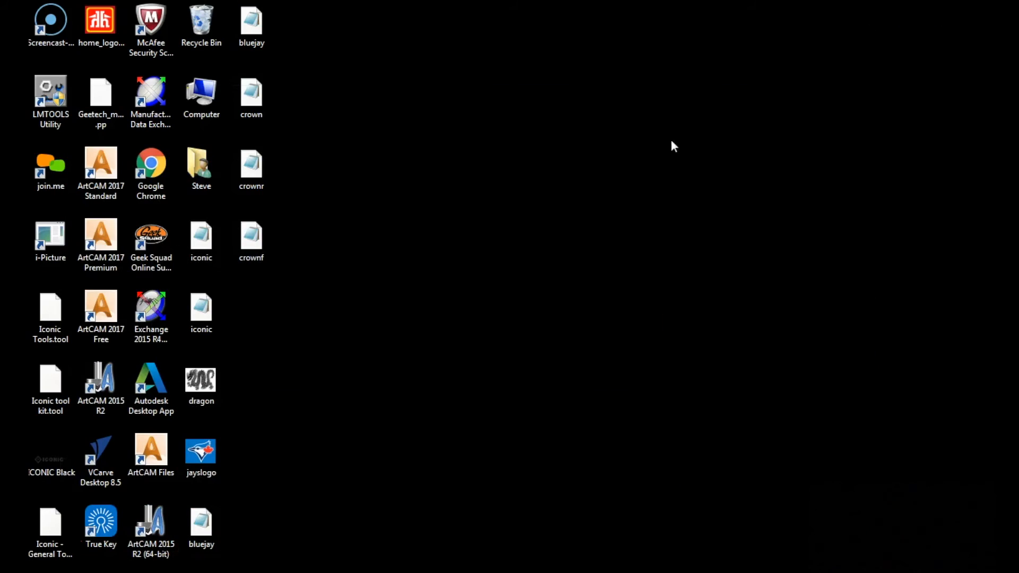
Launch i-Picture from the desktop and open crown.nc as a G code file.
{"action": "left_click", "coordinate": [50, 241]}
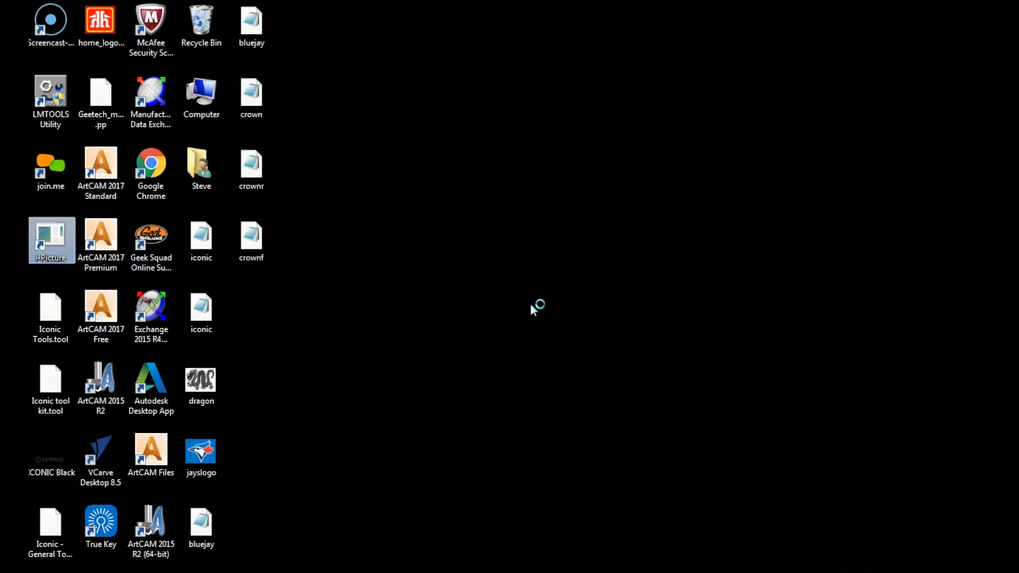
{"action": "double_click", "coordinate": [50, 239]}
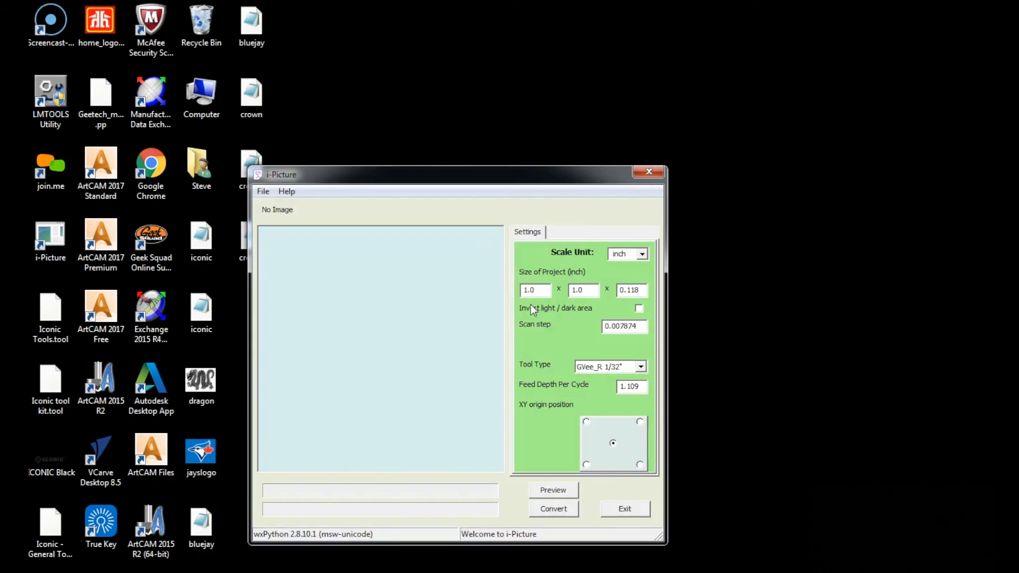
{"action": "left_click_drag", "start_coordinate": [458, 174], "coordinate": [568, 117]}
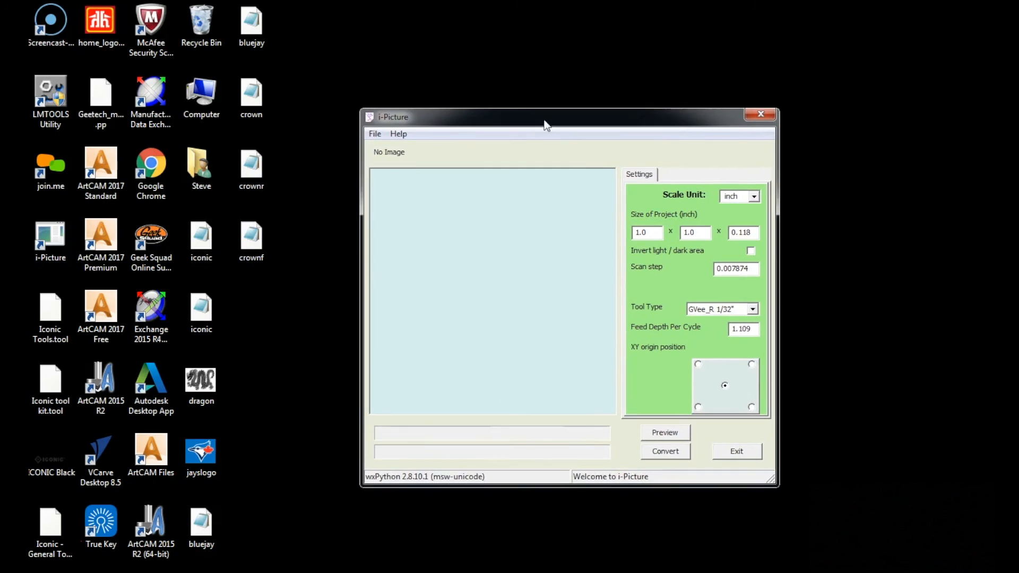
{"action": "left_click", "coordinate": [374, 133]}
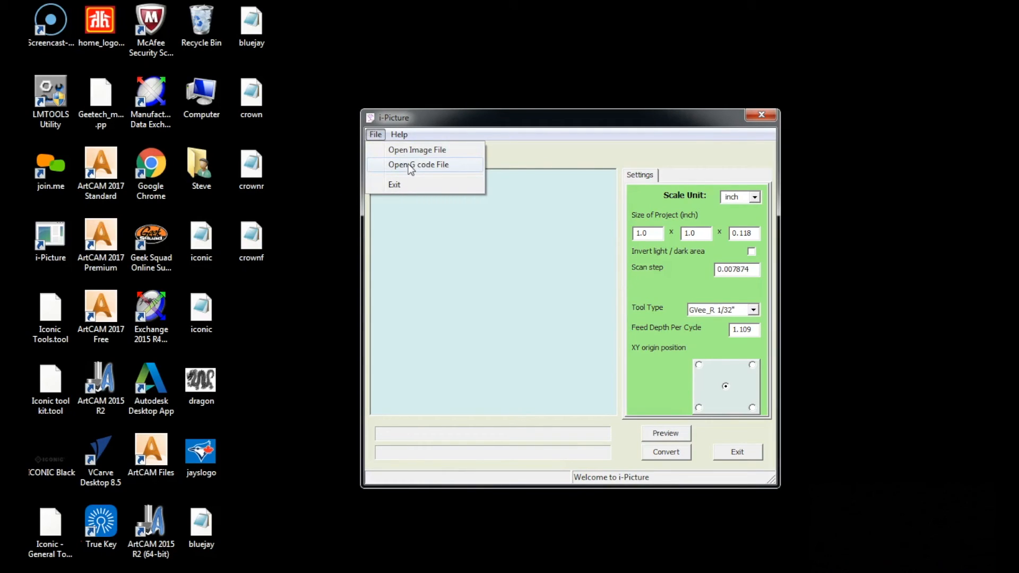
{"action": "left_click", "coordinate": [418, 164]}
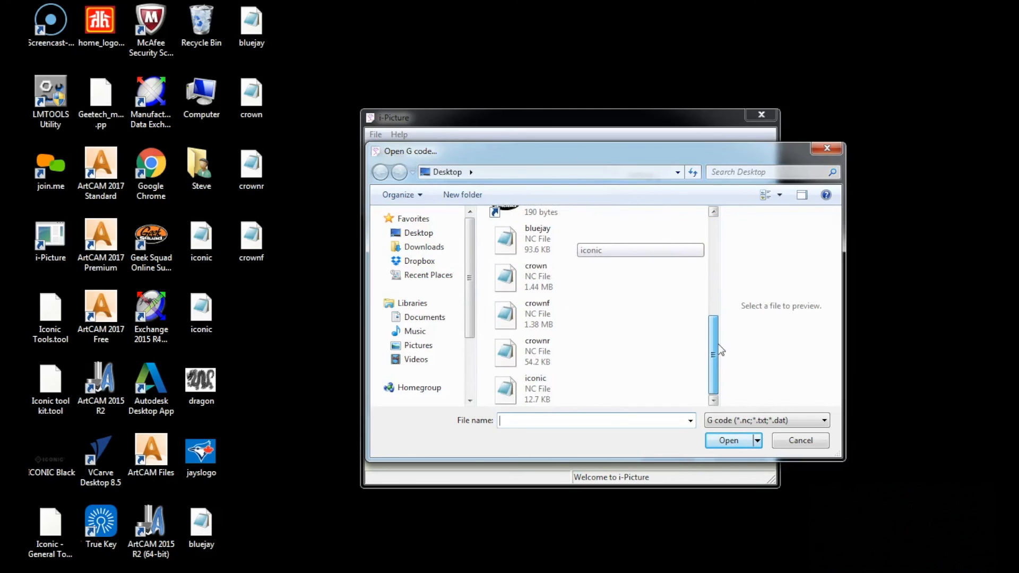
{"action": "left_click", "coordinate": [552, 276]}
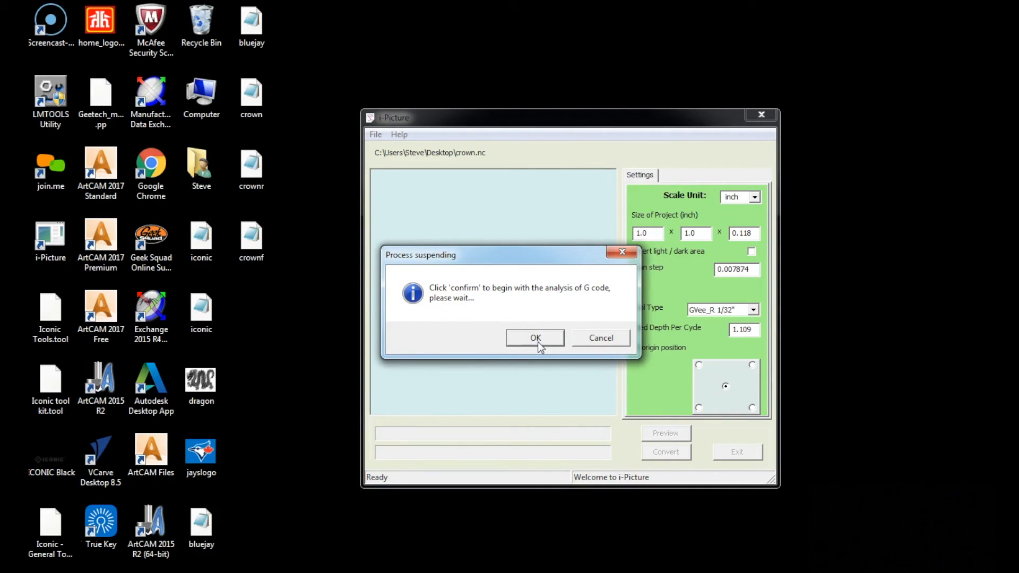
Analyse the G code, save the GEE file as 'crown', and close i-Picture.
{"action": "left_click", "coordinate": [535, 337]}
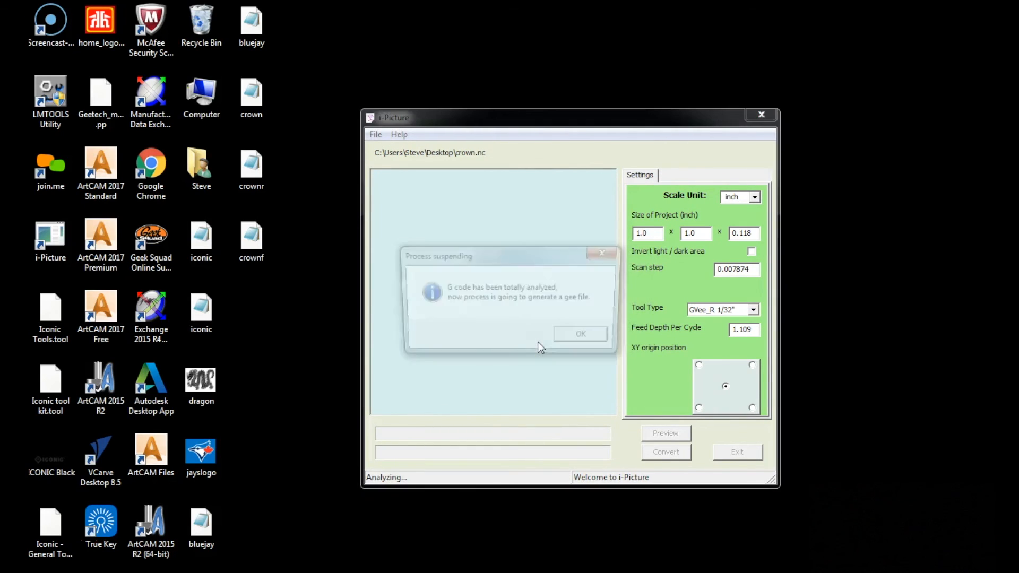
{"action": "left_click", "coordinate": [579, 333]}
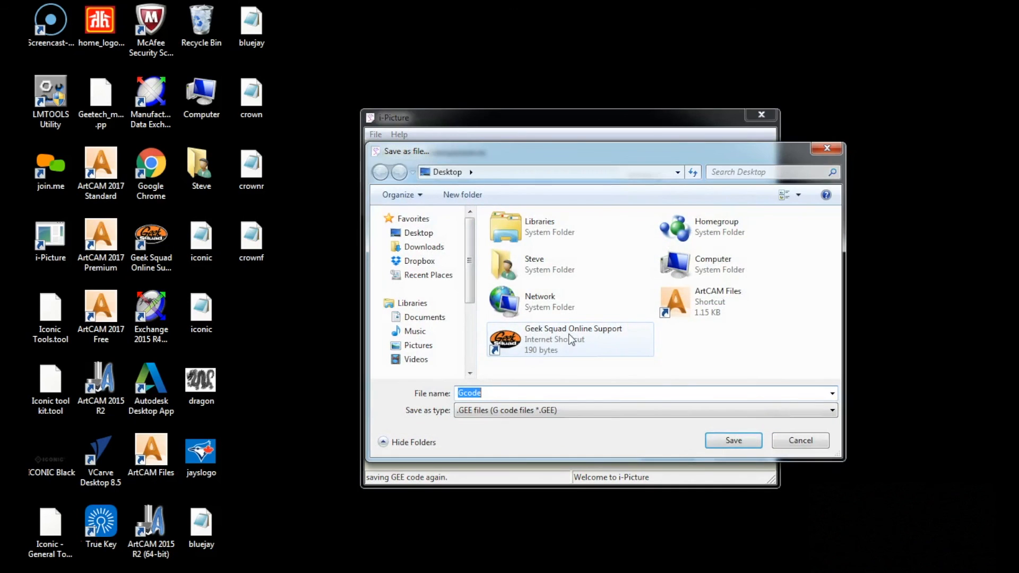
{"action": "type", "text": "c"}
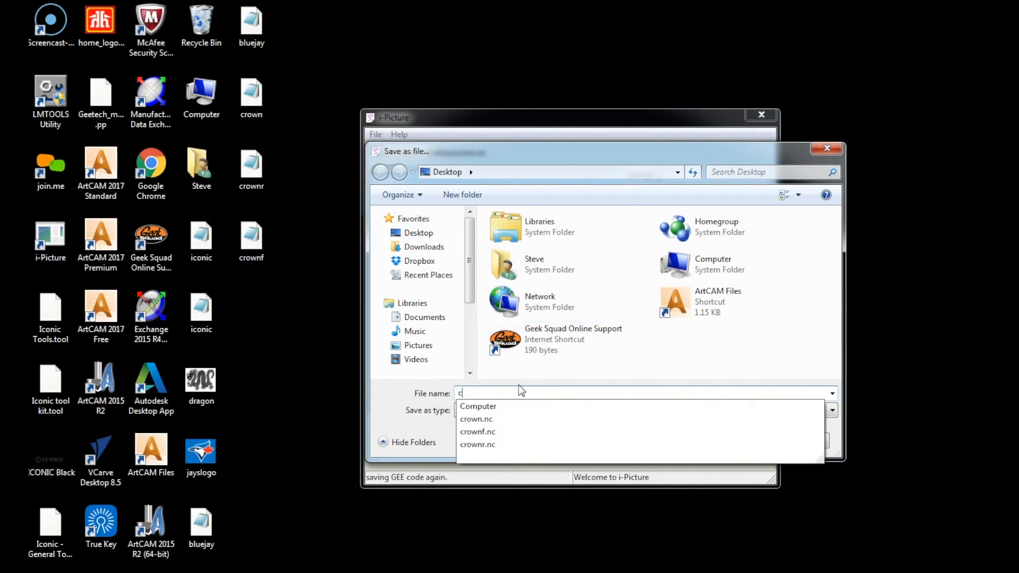
{"action": "type", "text": "rown"}
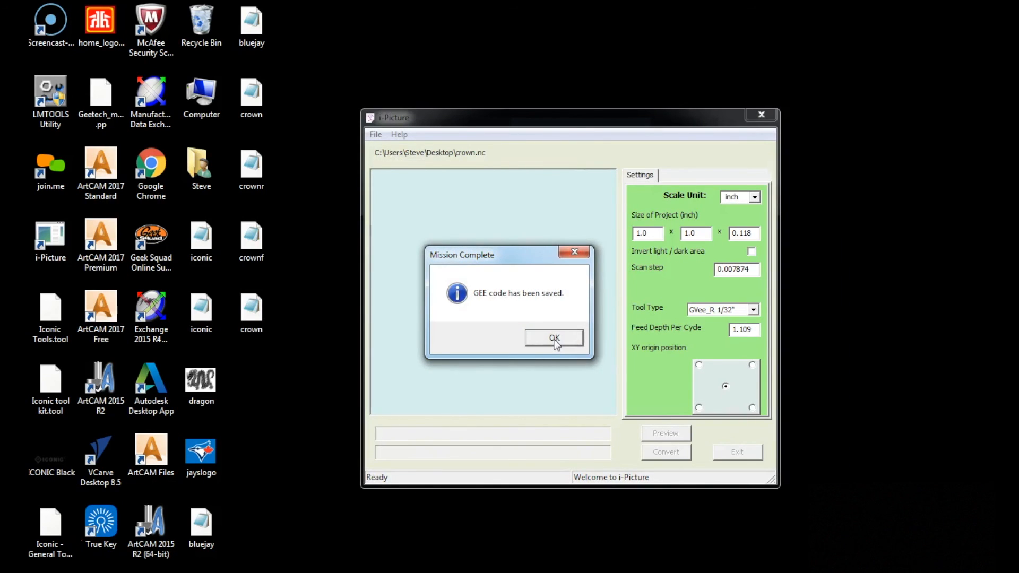
{"action": "left_click", "coordinate": [553, 337]}
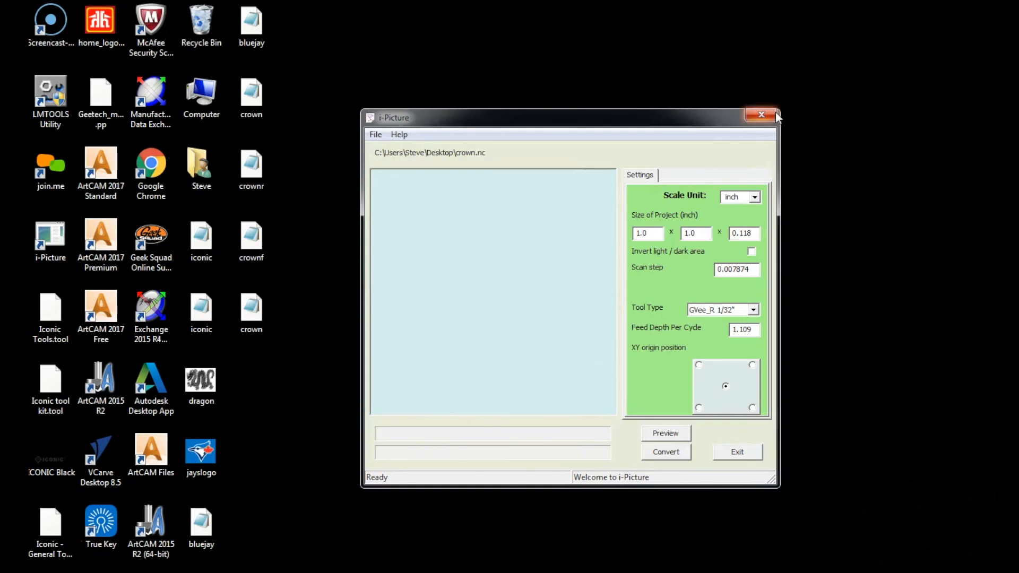
{"action": "left_click", "coordinate": [761, 115]}
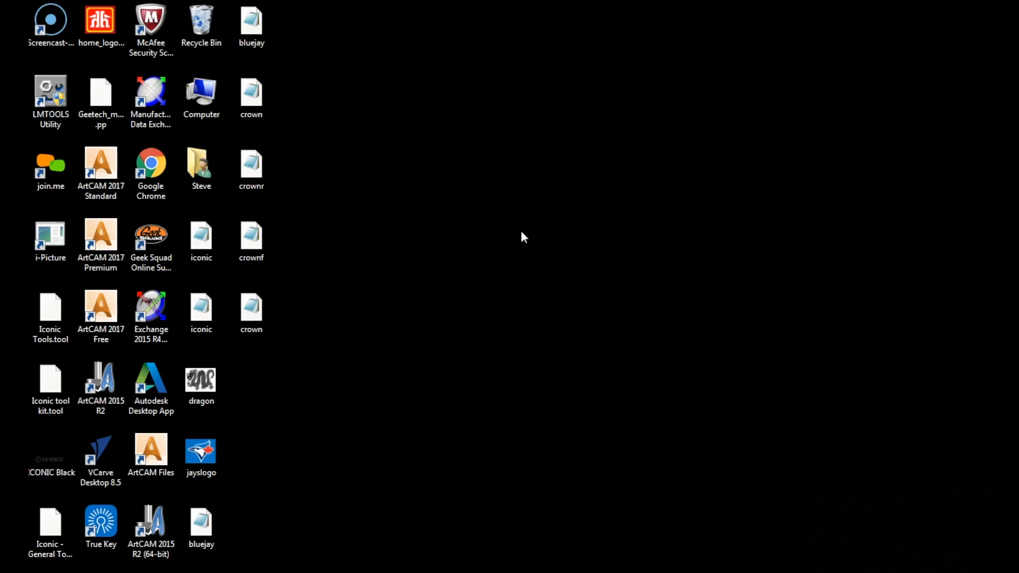